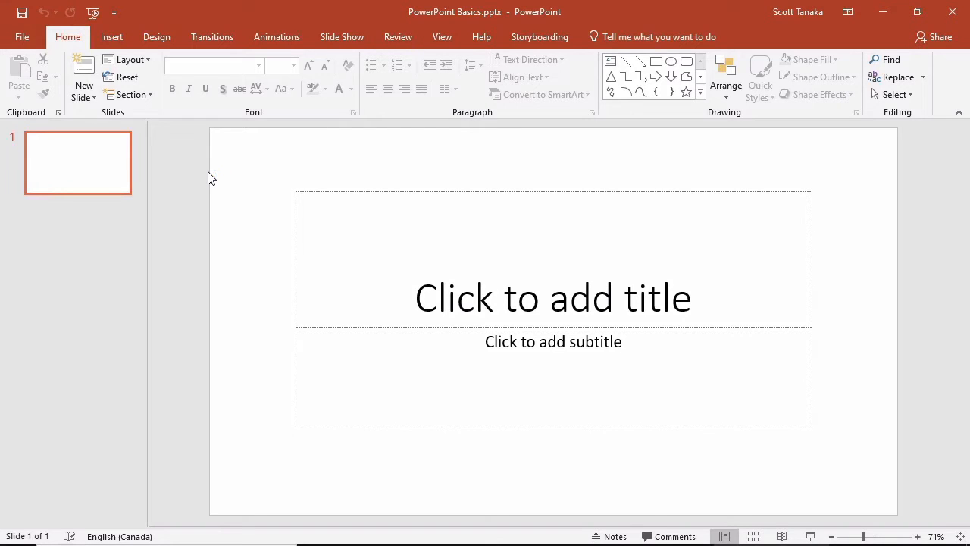
mouse_move(82, 113)
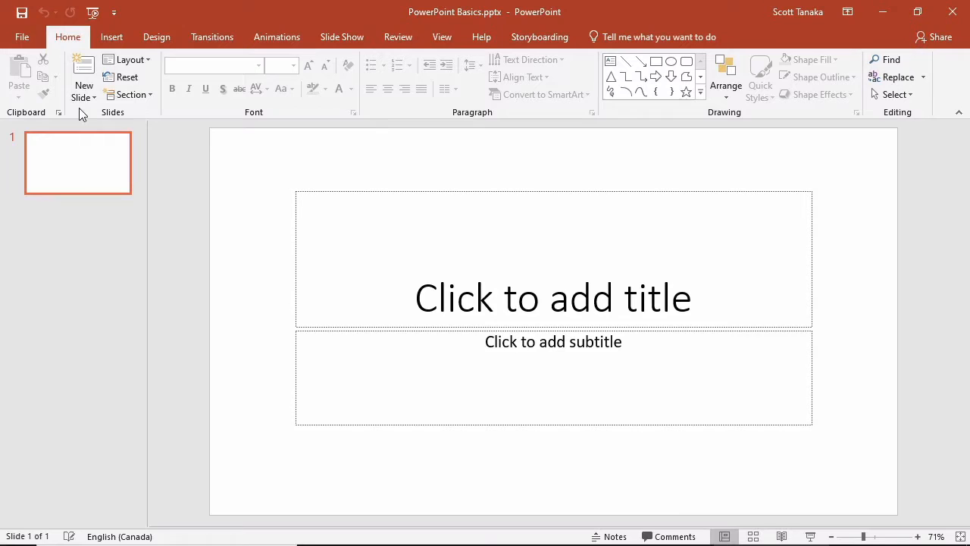
Preview the Gallery template among the new-presentation designs from the File menu
click(22, 36)
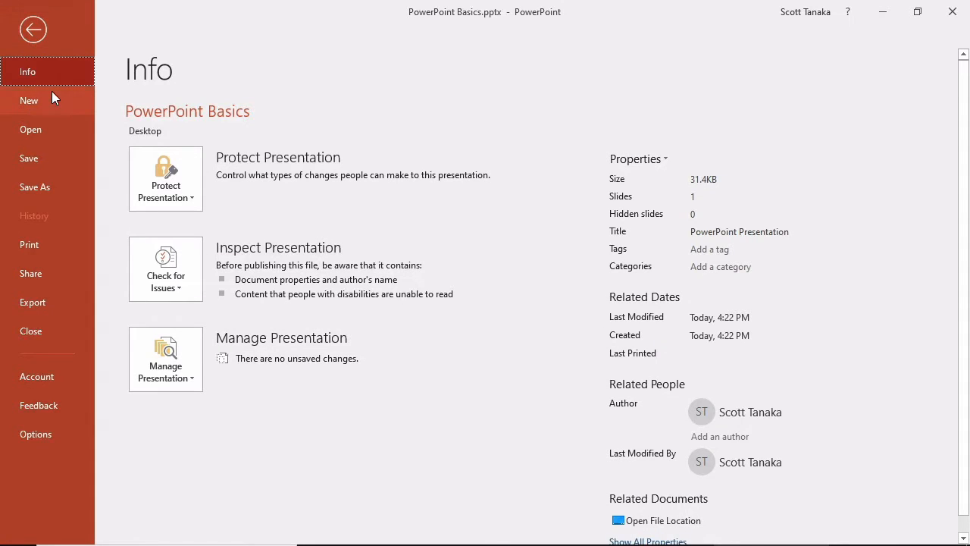
click(29, 100)
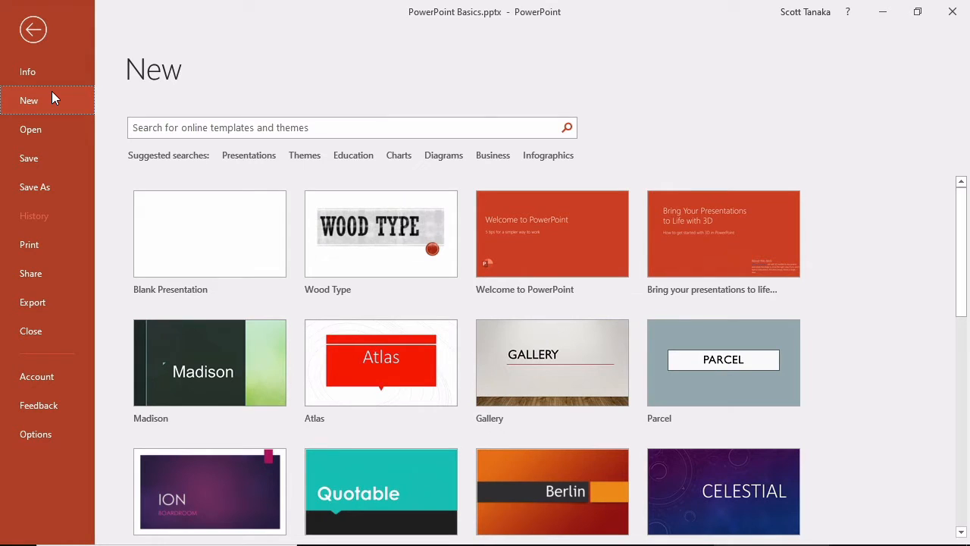
mouse_move(552, 362)
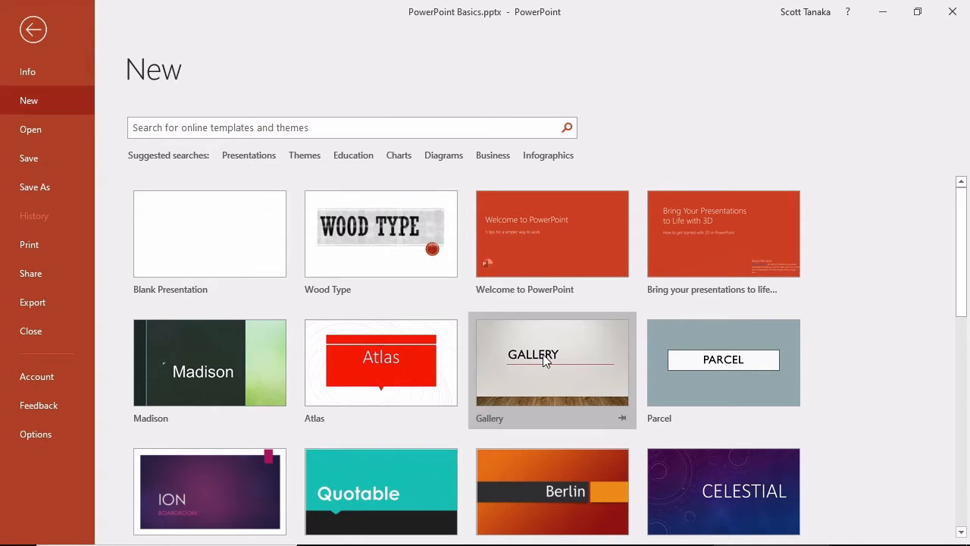
click(552, 362)
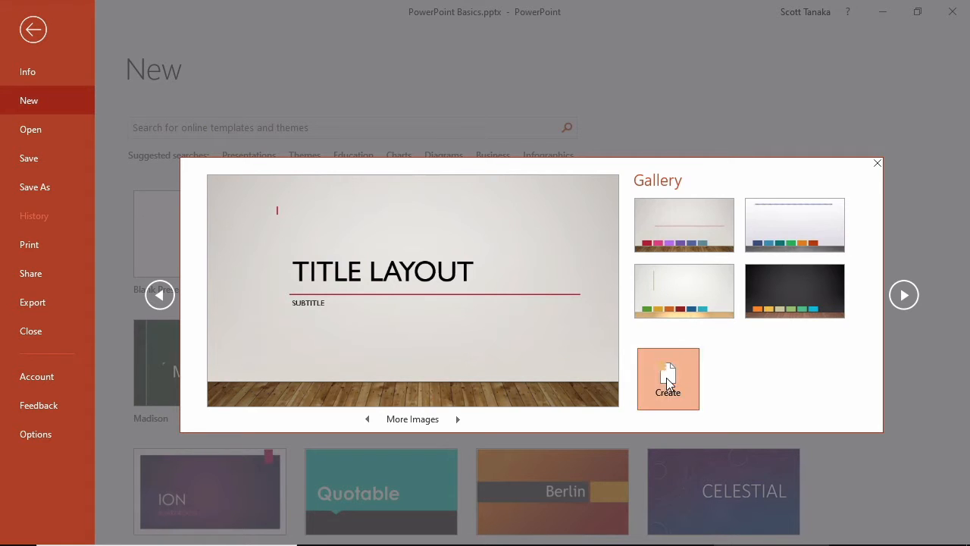
Close the Gallery preview and return to the blank title slide
click(667, 379)
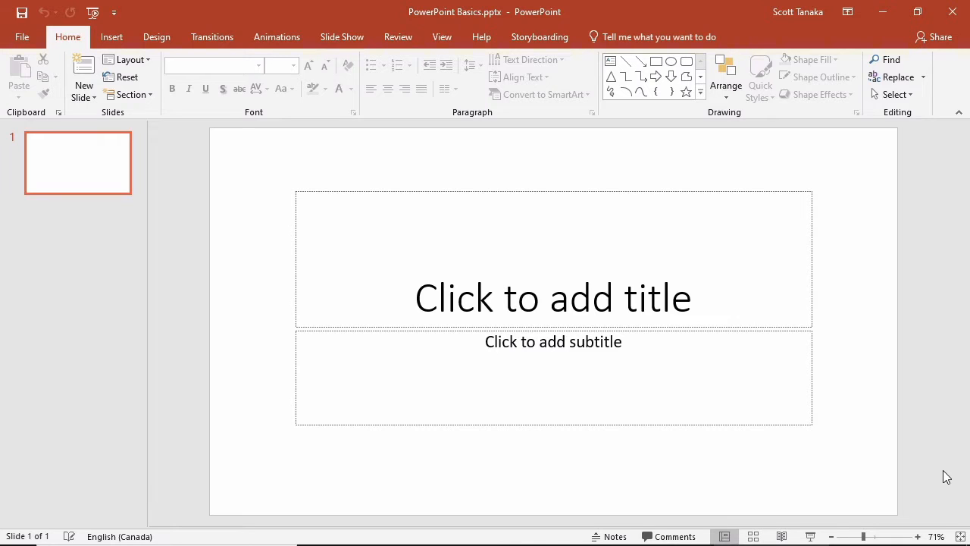
click(158, 37)
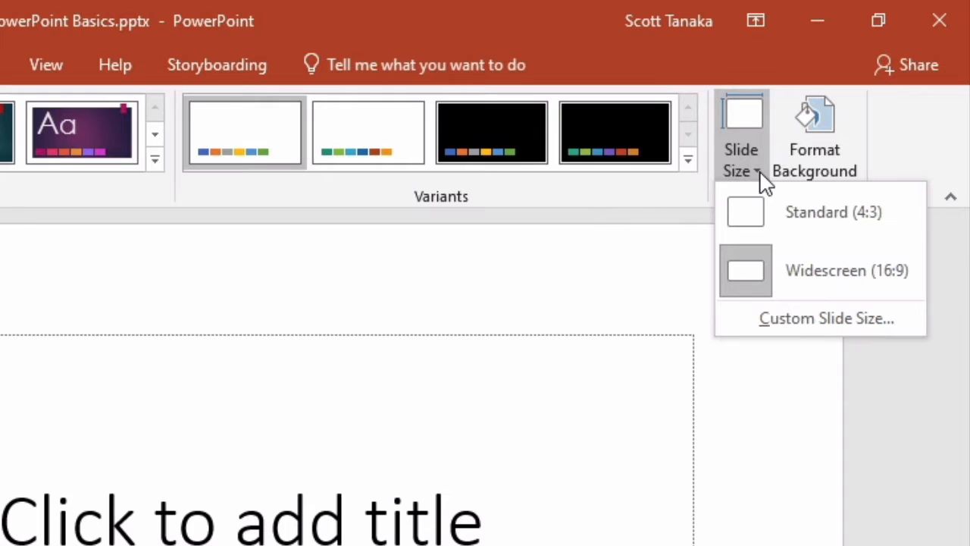
mouse_move(848, 270)
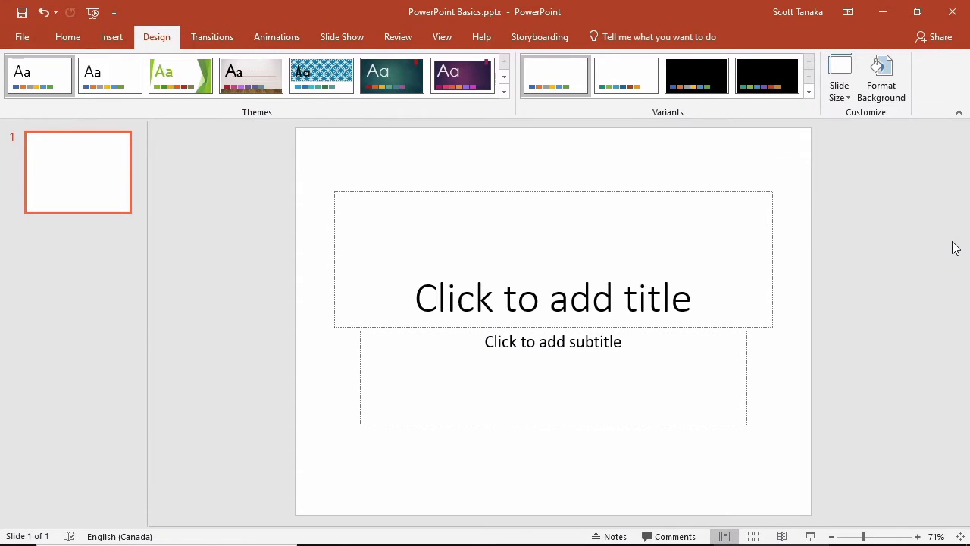
mouse_move(846, 112)
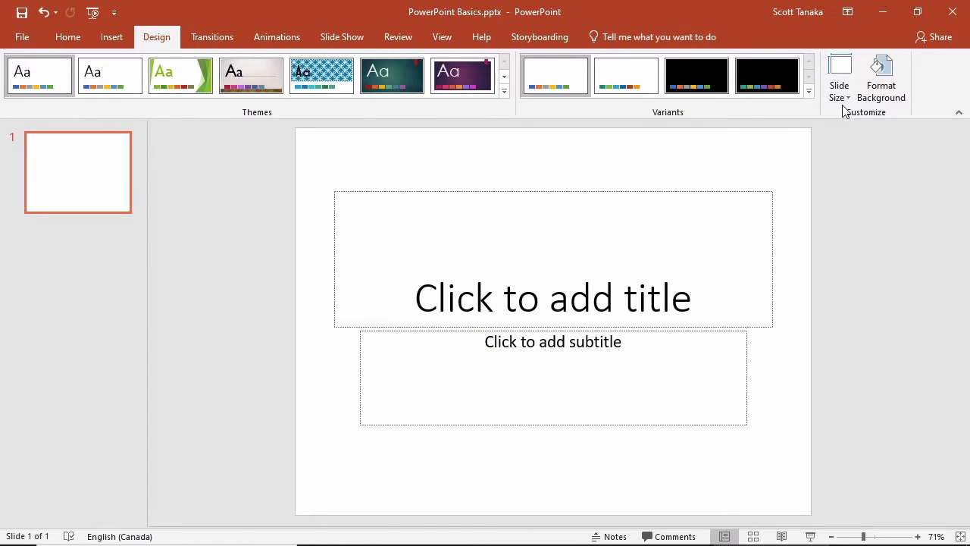
click(67, 36)
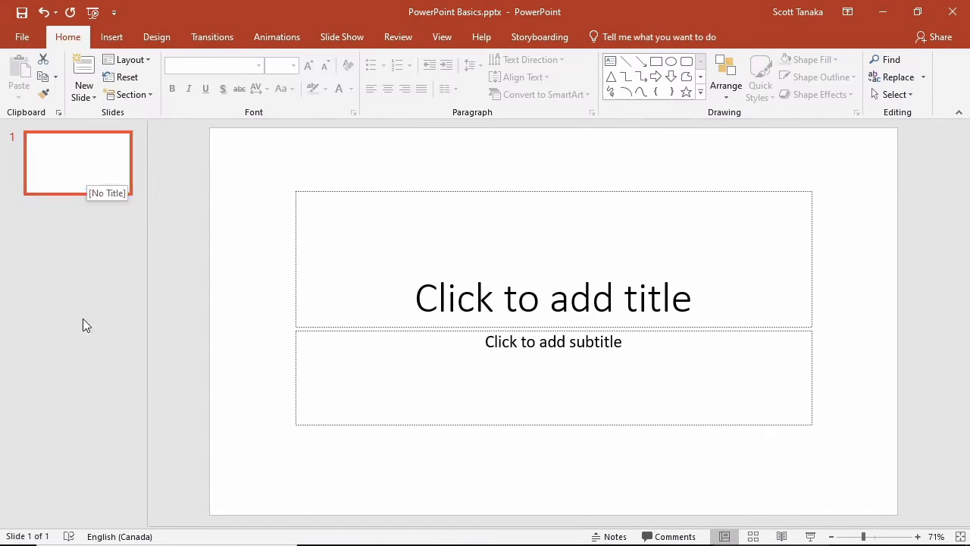
mouse_move(85, 344)
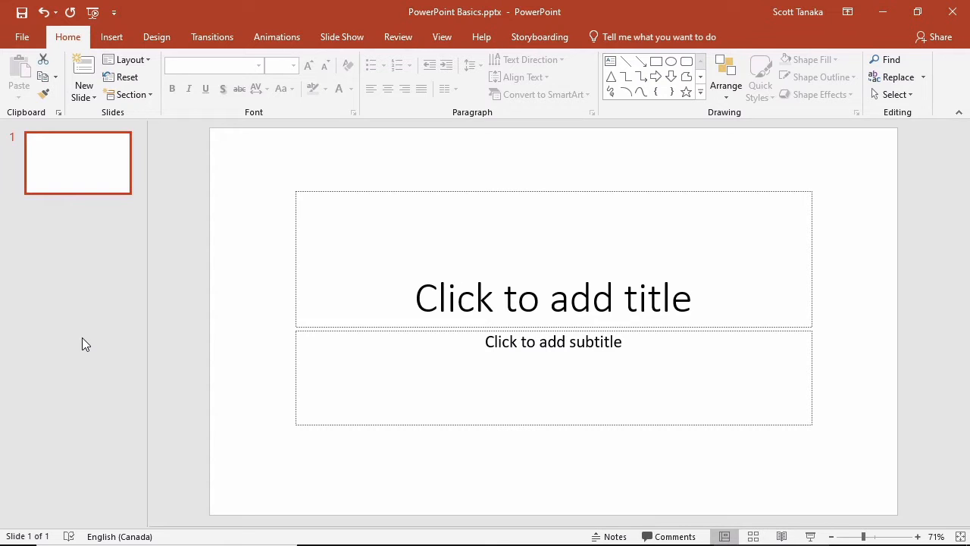
mouse_move(107, 144)
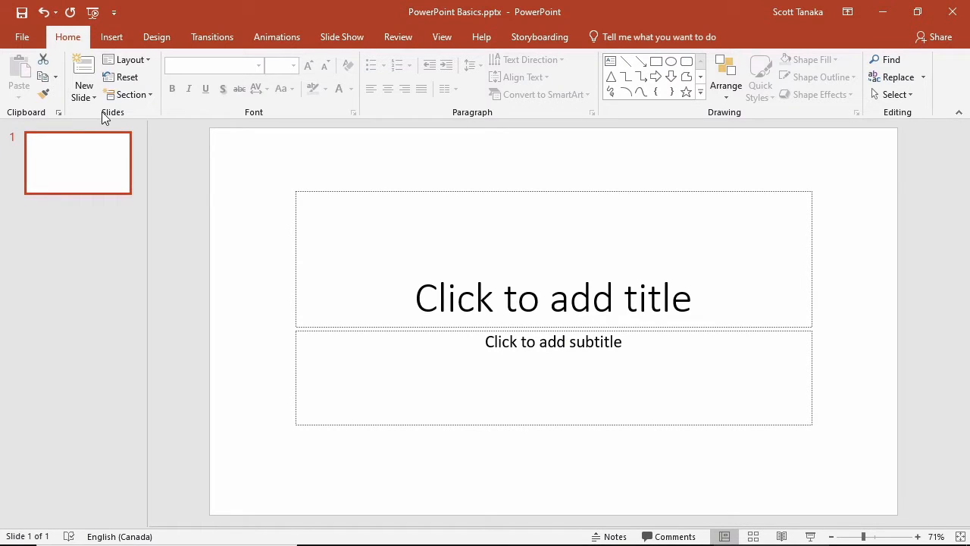
Add a second Title and Content slide after the title slide
click(84, 72)
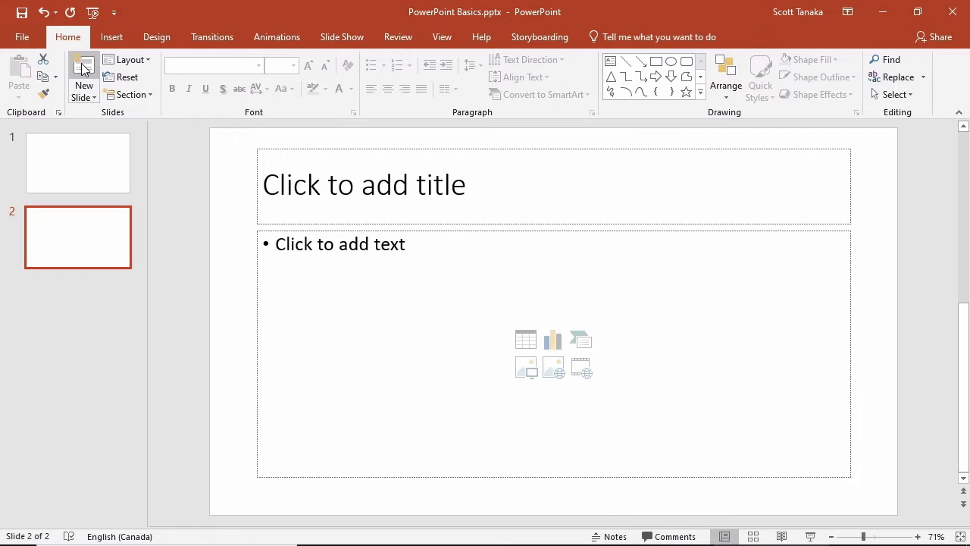
mouse_move(84, 68)
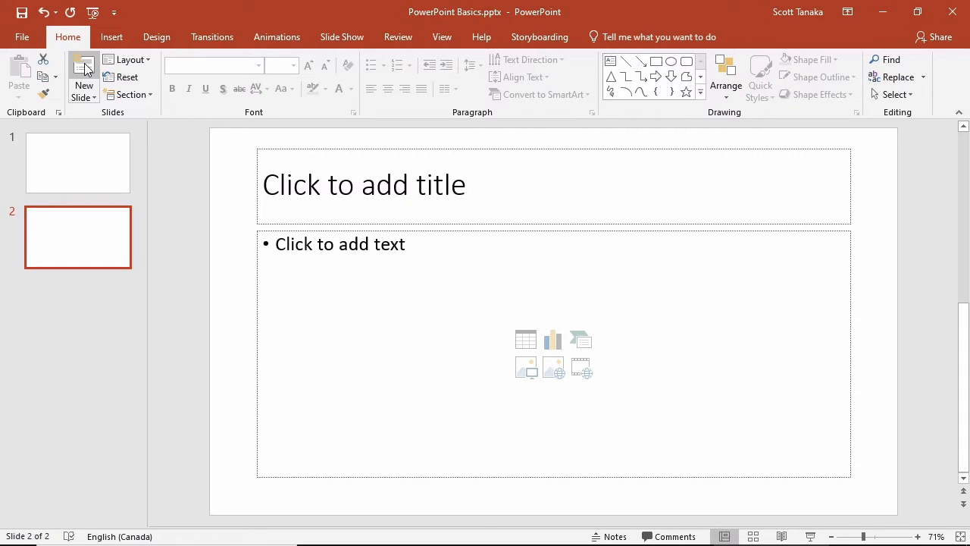
Change slide two's layout to Two Content
click(129, 61)
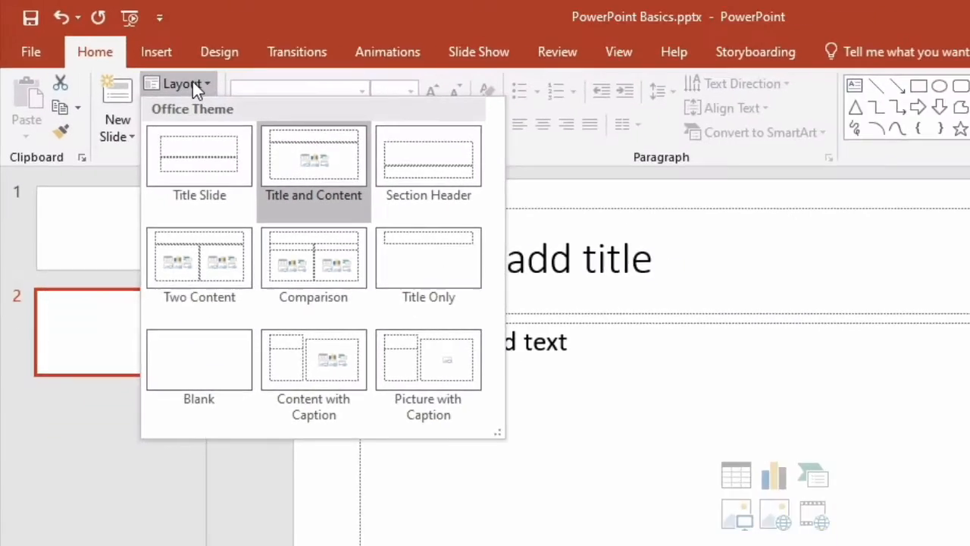
click(199, 258)
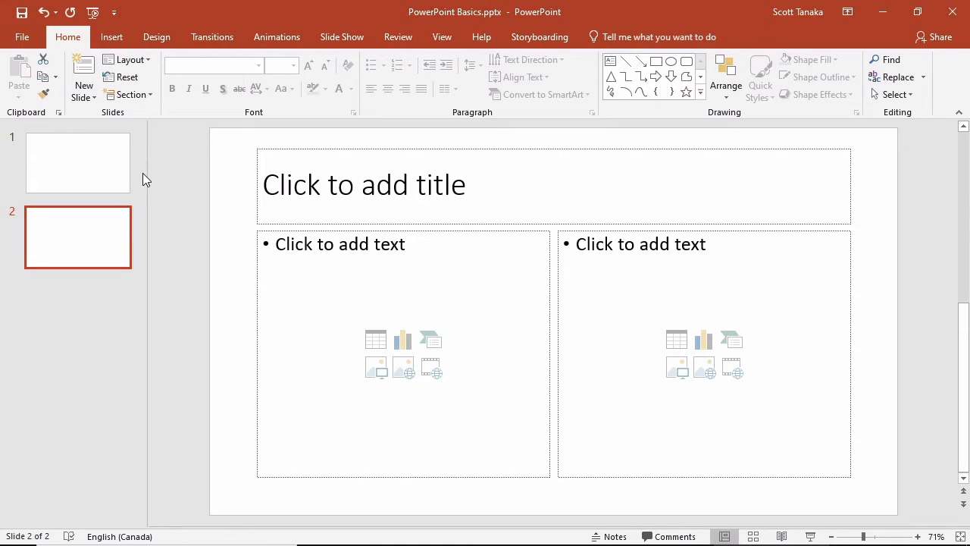
Title slide two 'The Title of My Slide' and begin the left column with 'Point 1'
text(The Title of My Slid)
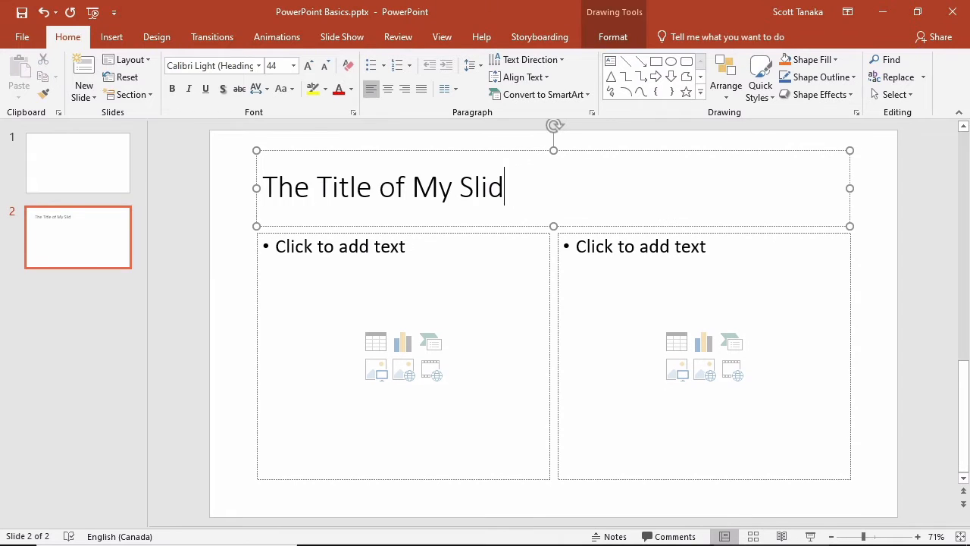
text(e)
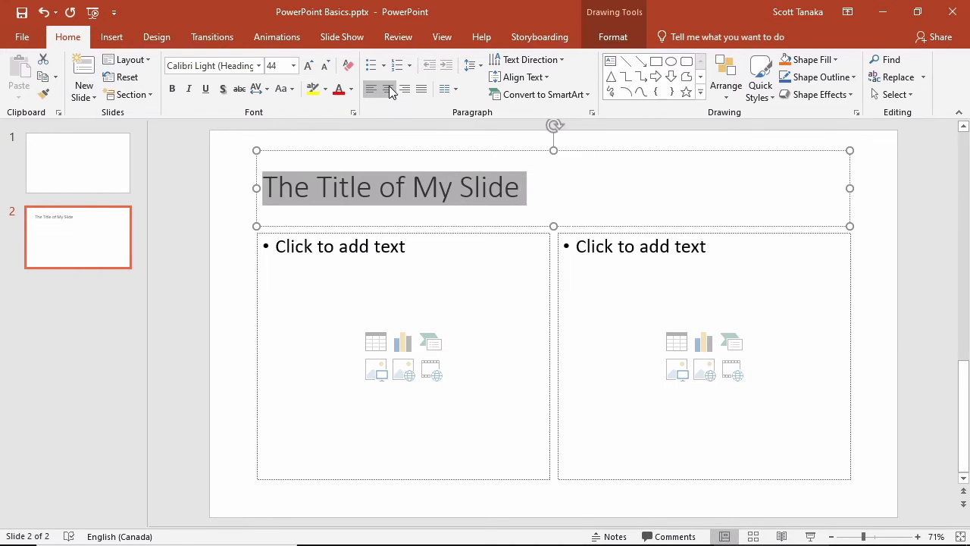
text(Point 1)
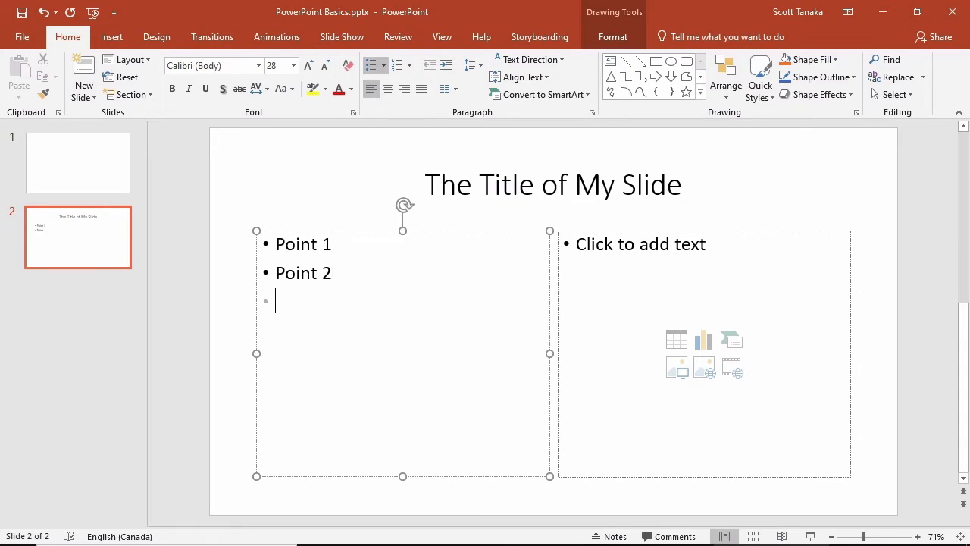
Add 'Point 3' to the left column and enlarge the bullet text toward 48 pt
text(Point 3)
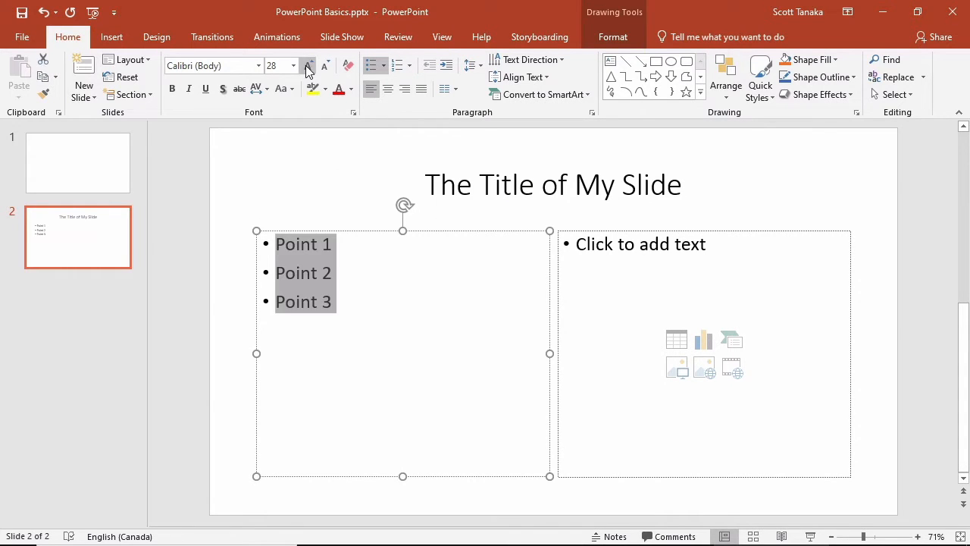
click(310, 65)
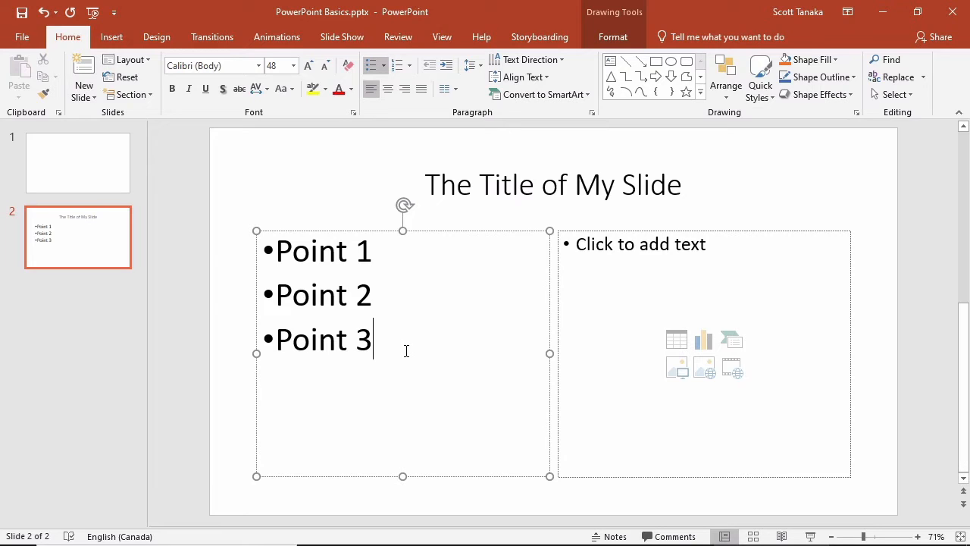
mouse_move(406, 331)
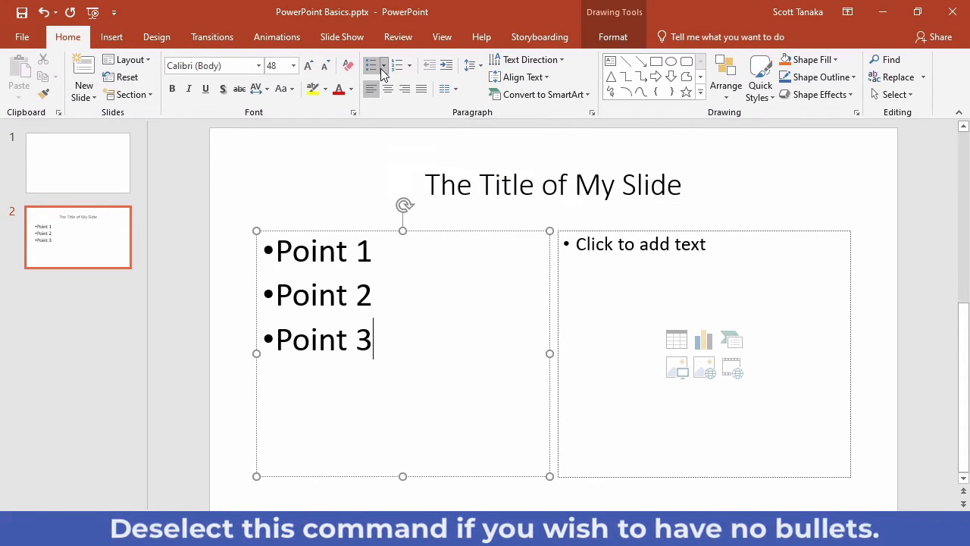
Give the bullets a new symbol style, including an arrow bullet for Point 3
click(385, 65)
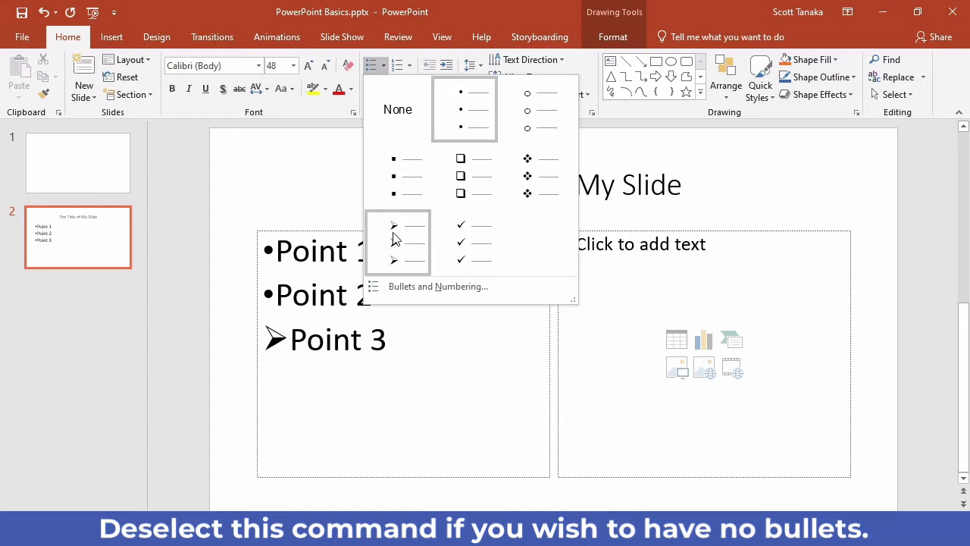
click(394, 241)
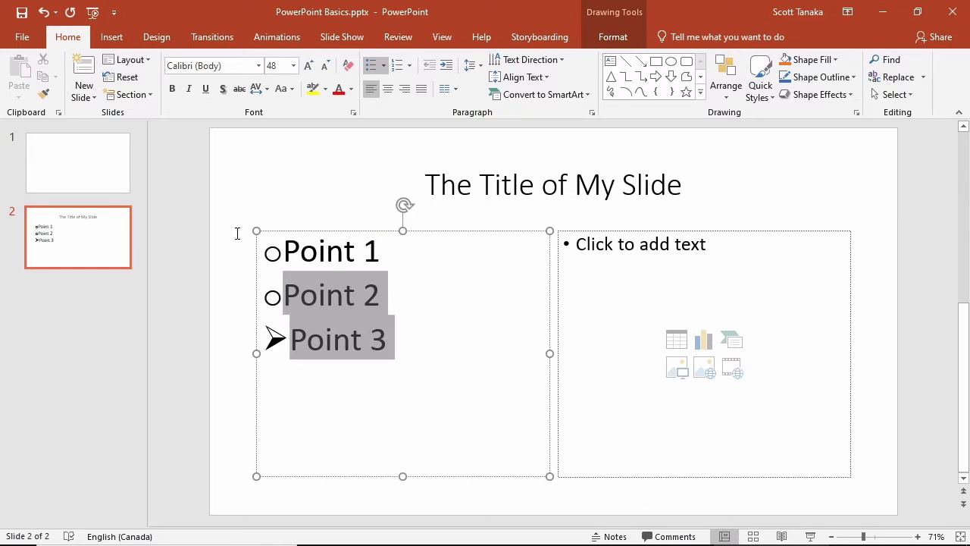
click(382, 65)
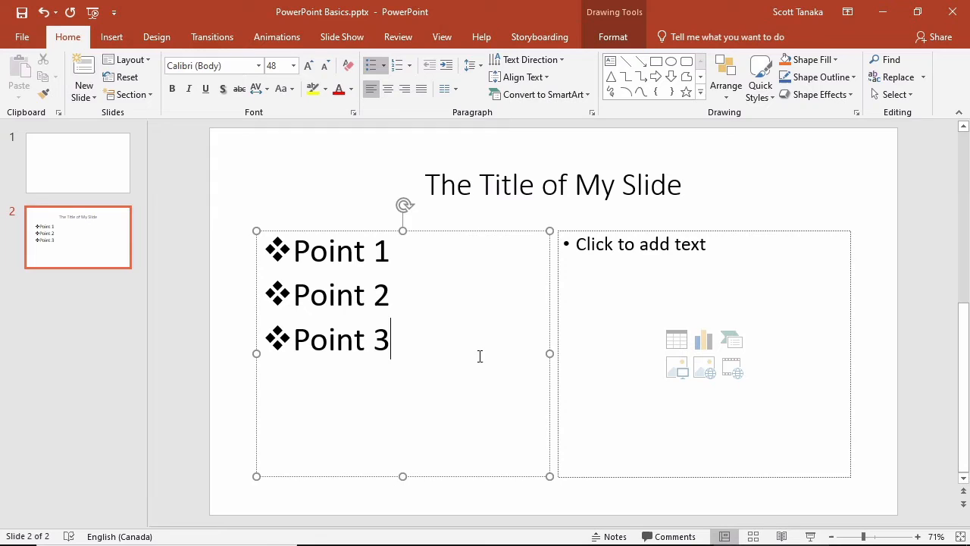
Indent 'Point 2' one list level beneath 'Point 1'
double_click(340, 295)
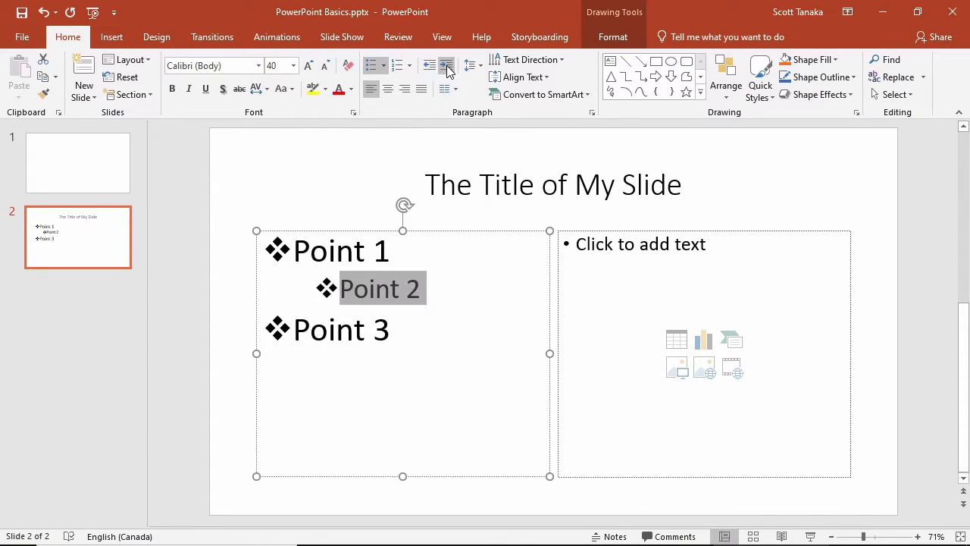
click(294, 66)
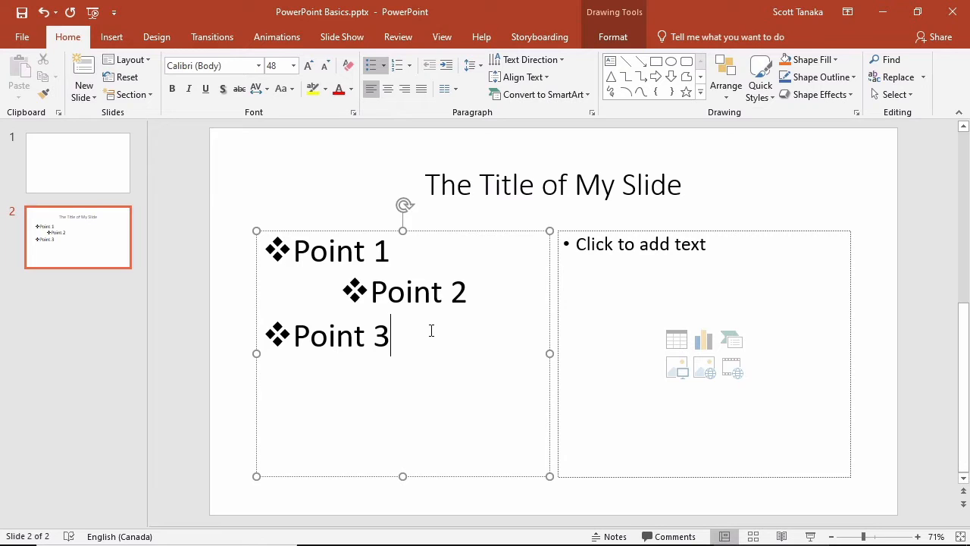
mouse_move(434, 336)
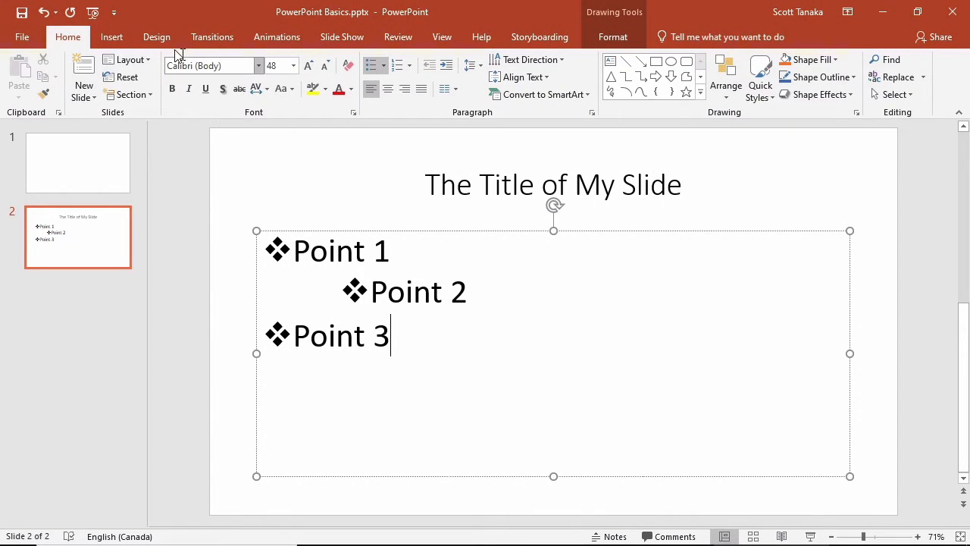
Apply the Integral theme and settle on its dark colour variant
click(158, 37)
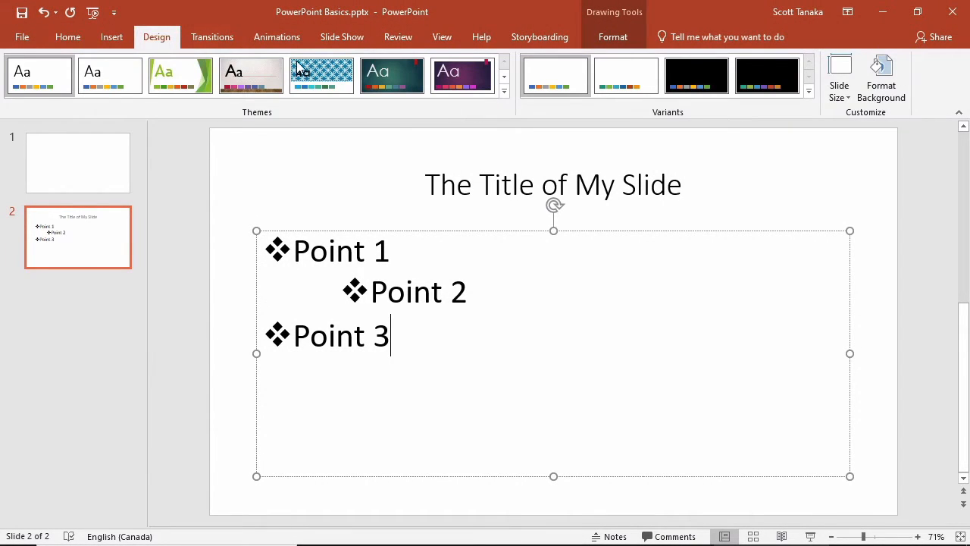
click(322, 76)
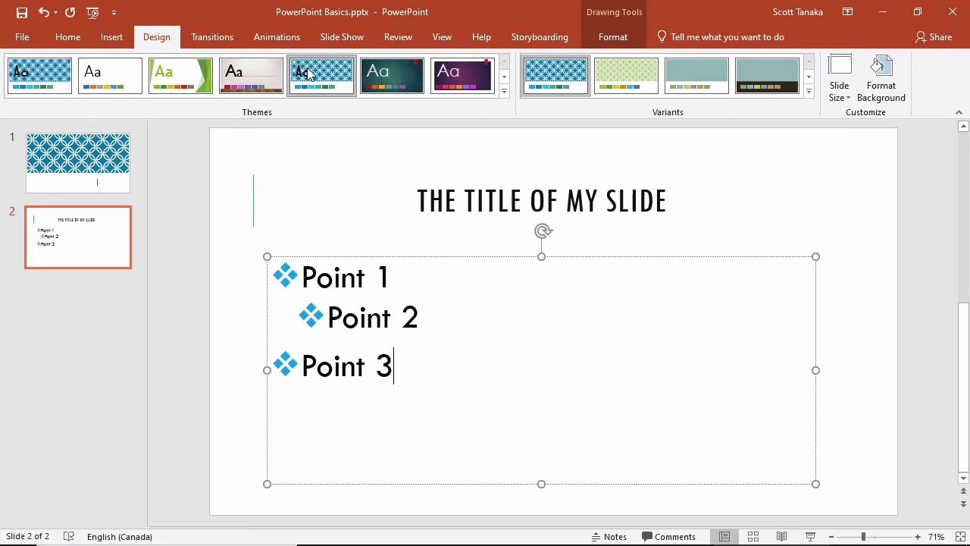
click(626, 76)
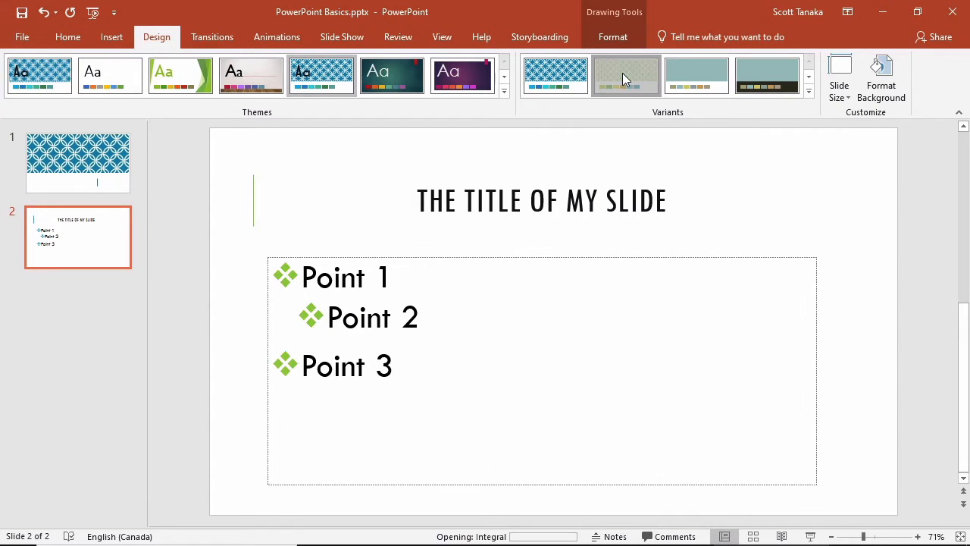
click(767, 76)
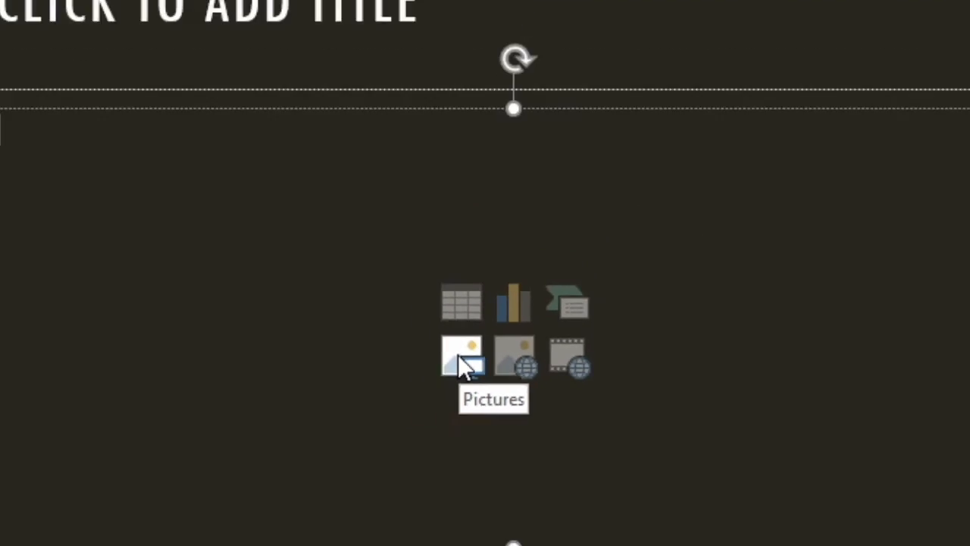
Insert Bunnies.jpg from the Desktop into slide 3's content placeholder
click(461, 355)
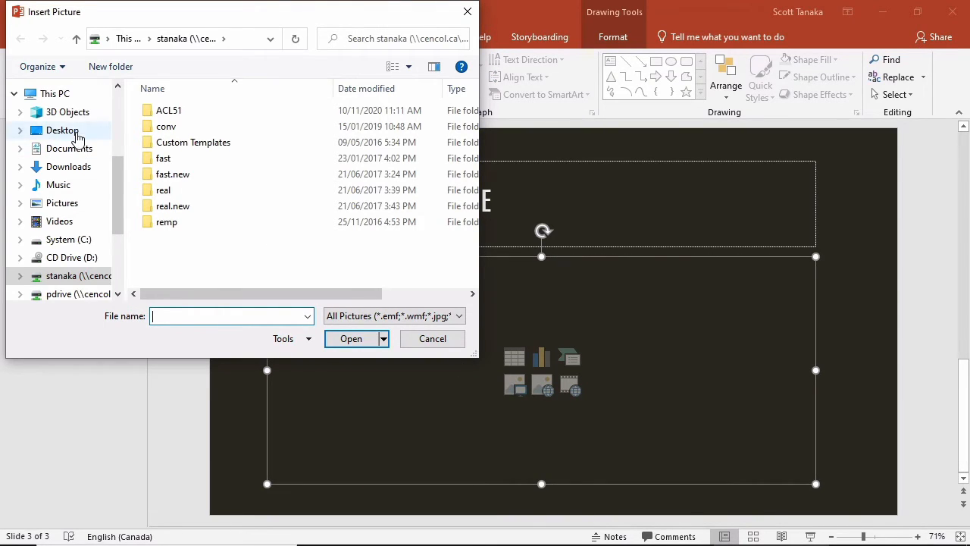
click(62, 130)
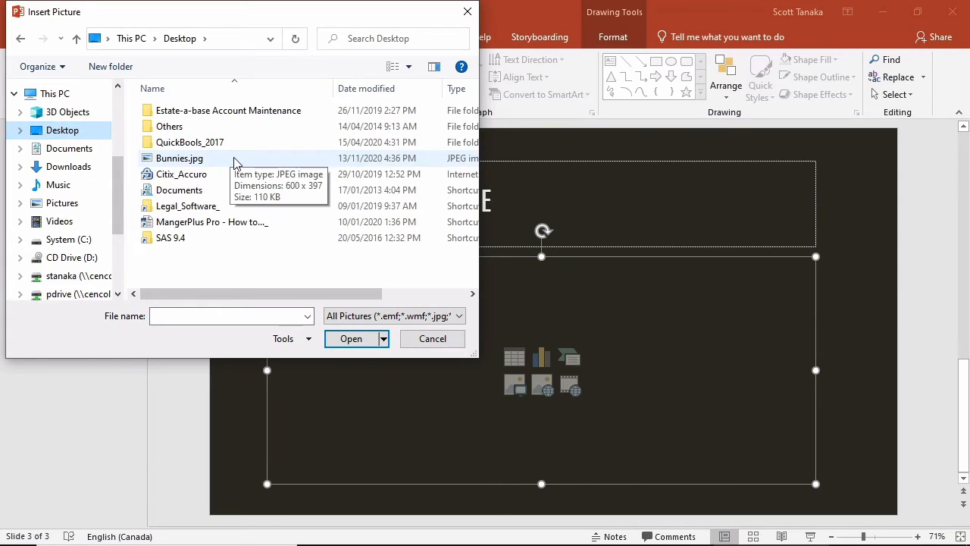
click(179, 158)
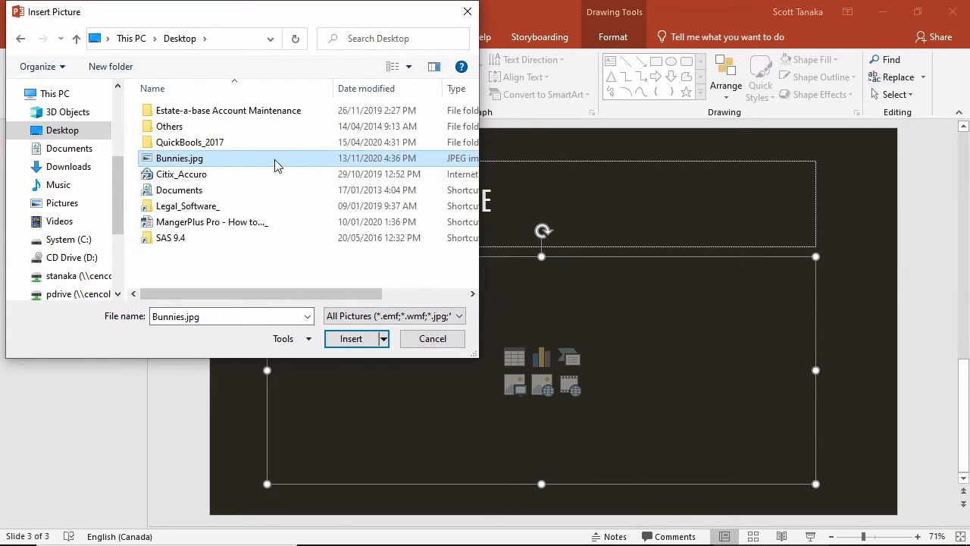
mouse_move(351, 338)
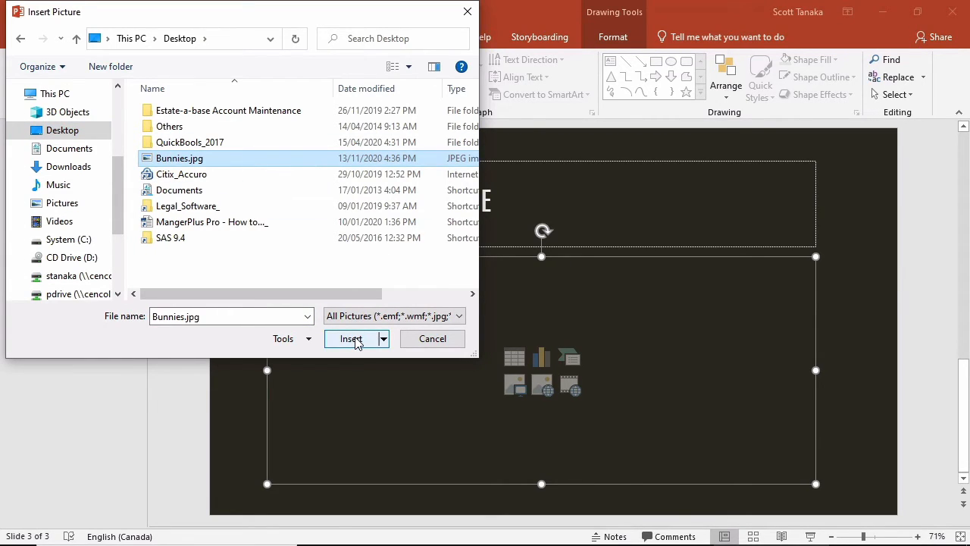
click(351, 339)
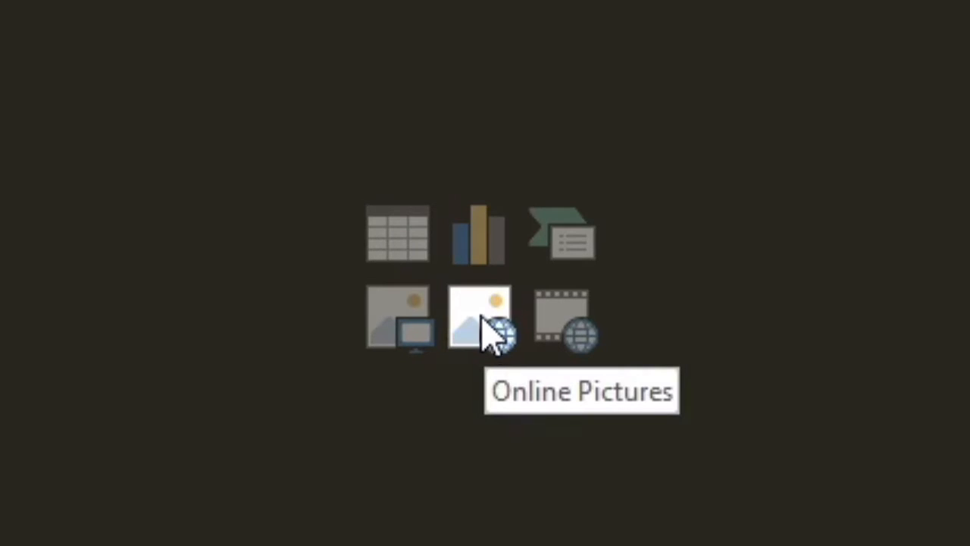
Search online pictures for 'rabbits' and insert the white rabbit with pink flowers on slide 4
click(479, 317)
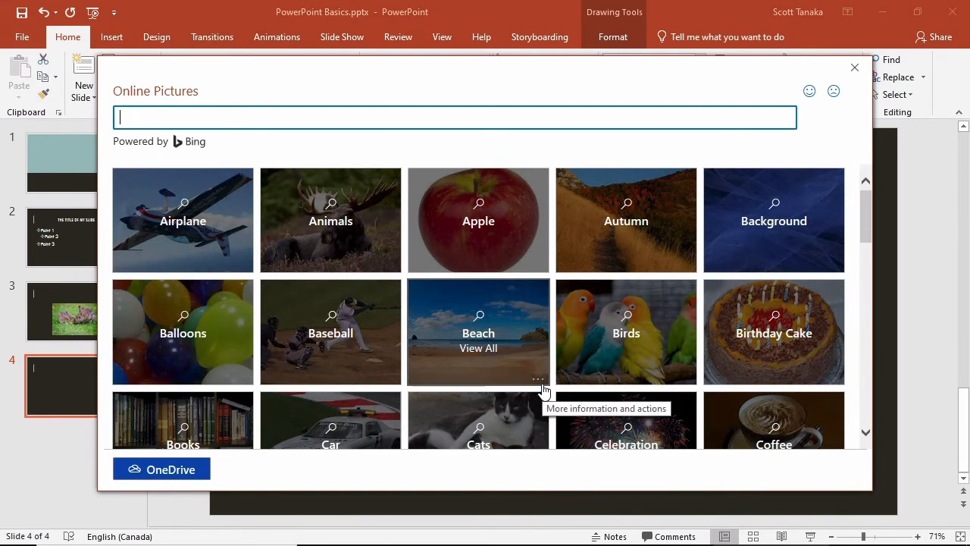
text(rabbits)
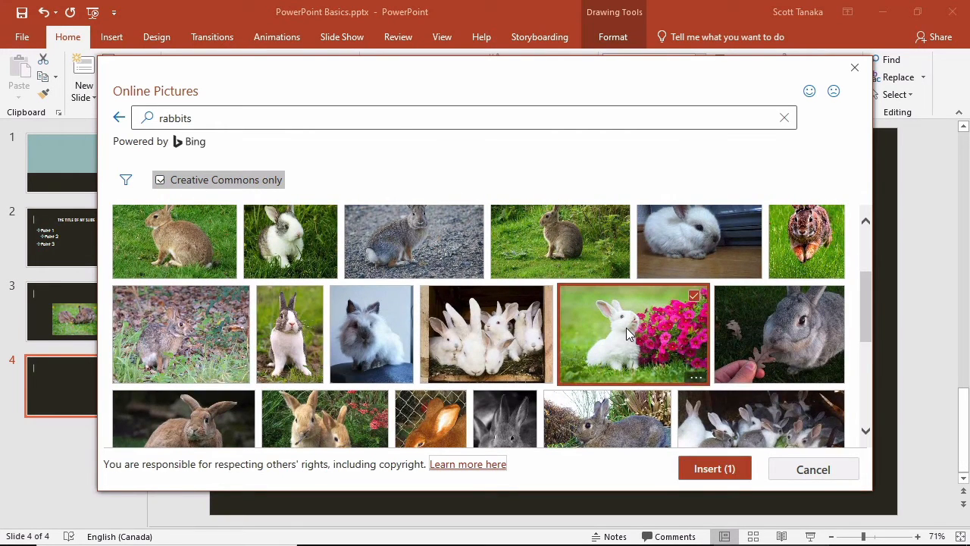
mouse_move(658, 346)
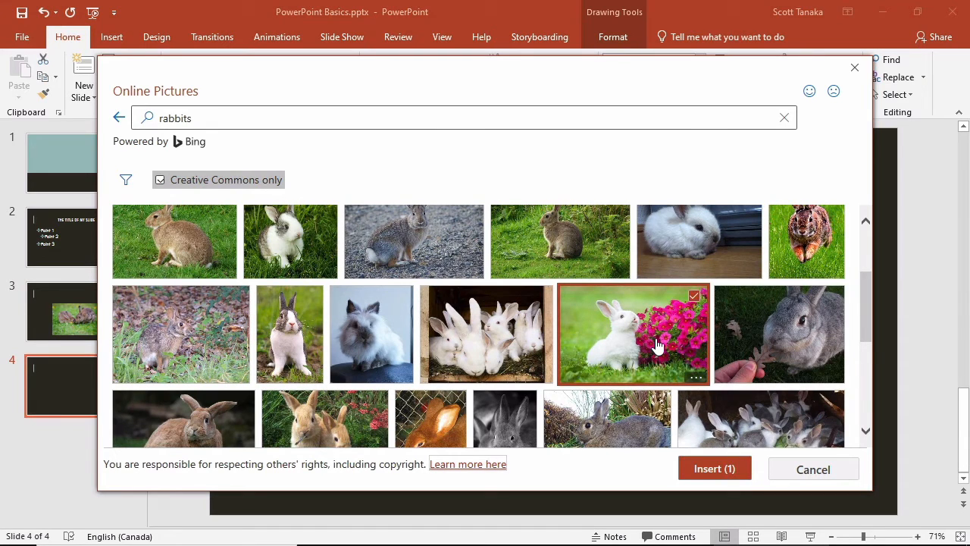
click(812, 469)
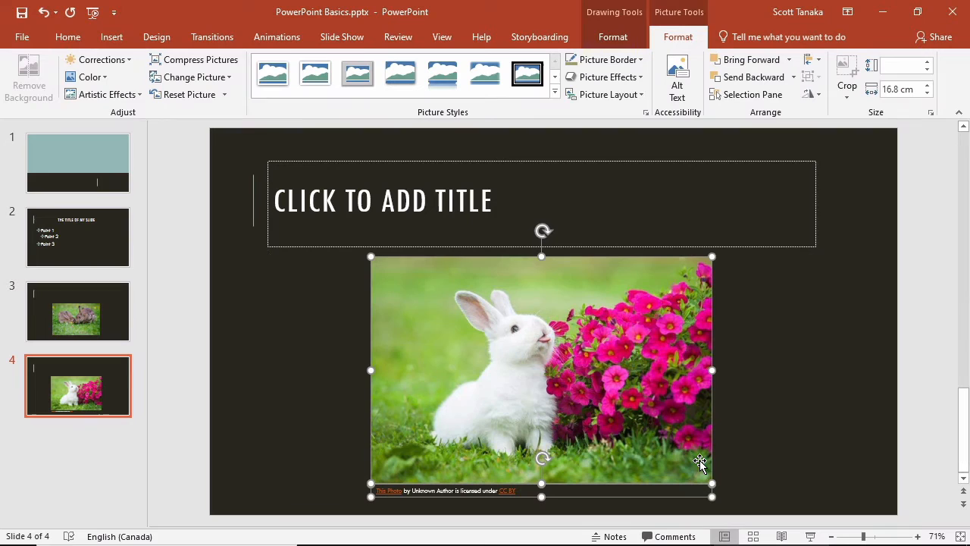
mouse_move(705, 461)
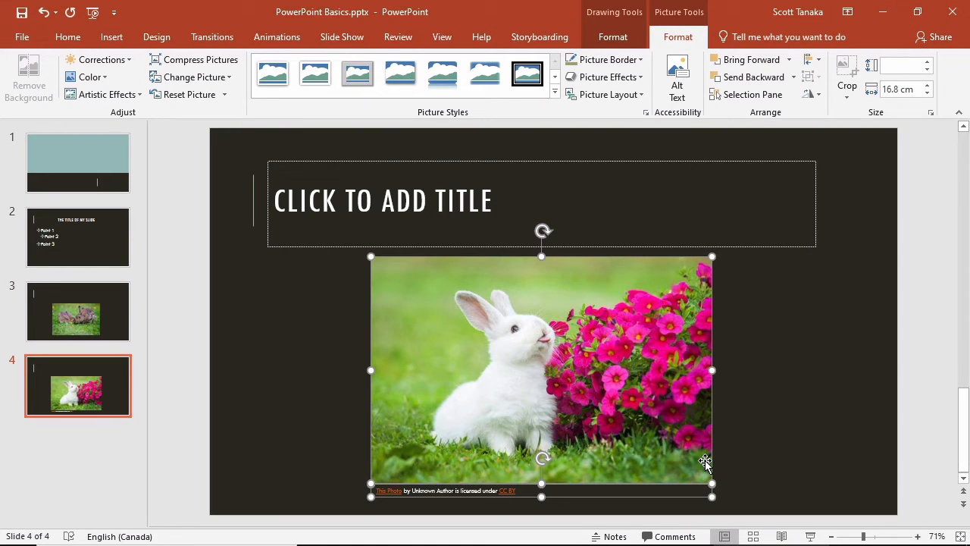
mouse_move(640, 476)
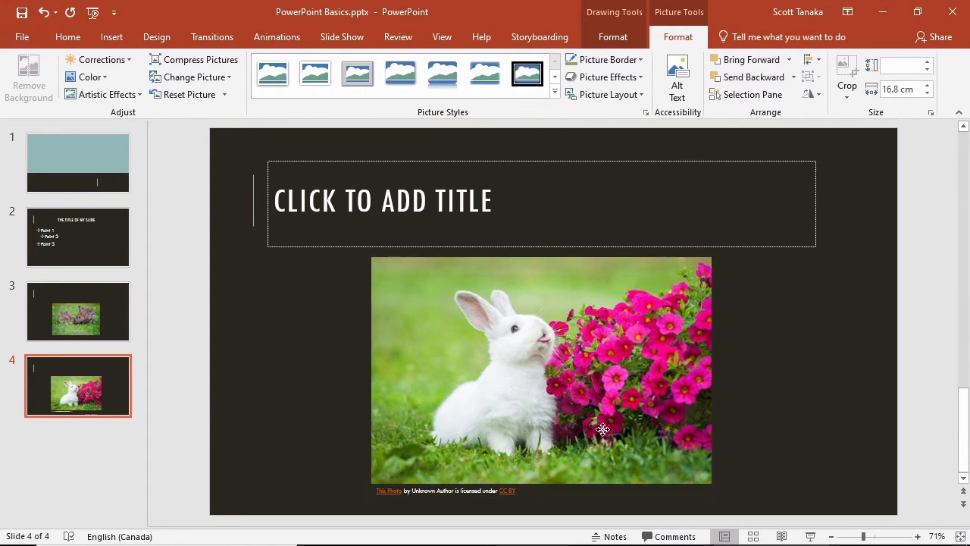
Move the rabbit photo right and narrow it into a tall thin strip, then select slide 2
drag(604, 430, 770, 437)
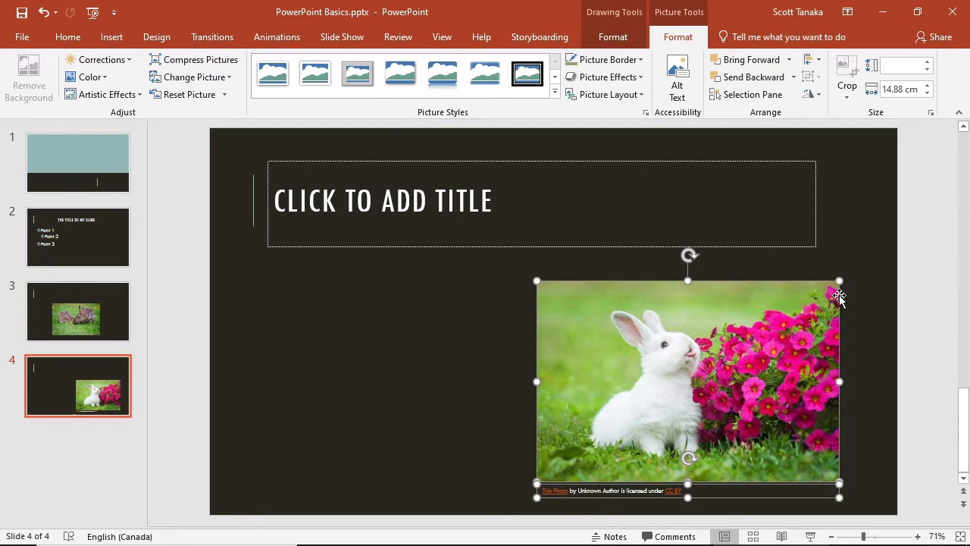
drag(840, 382, 623, 382)
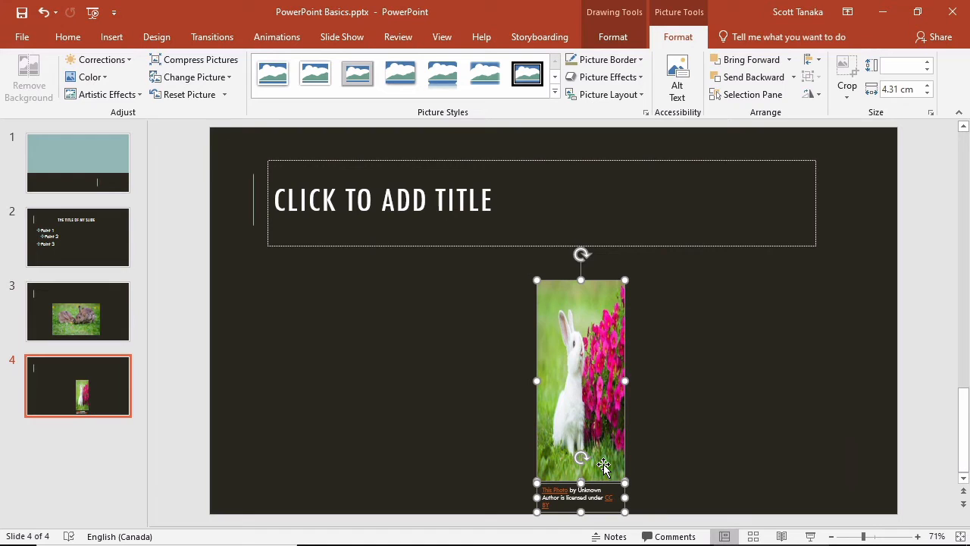
click(78, 236)
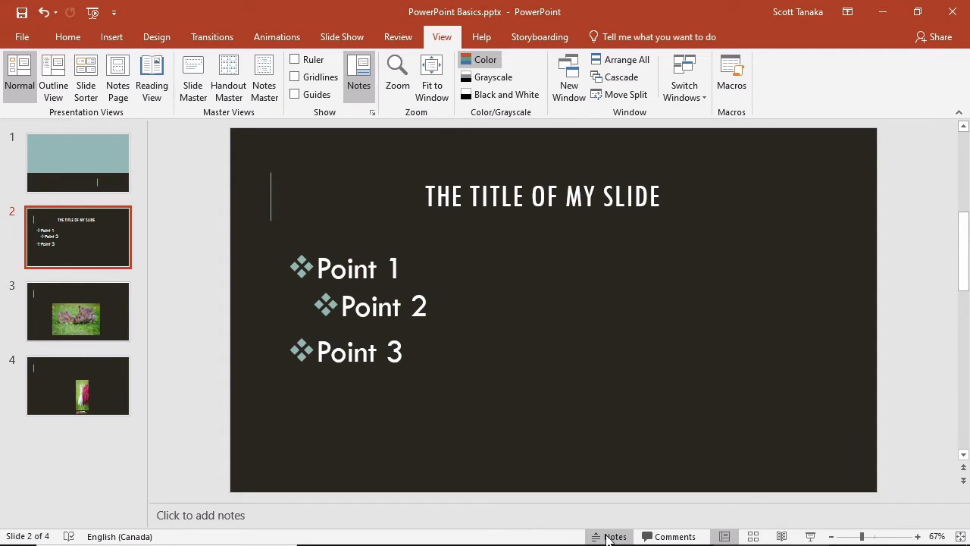
Add the speaker note "Write notes here." to slide 2 and switch to Outline View
click(614, 537)
text(Write notes here.)
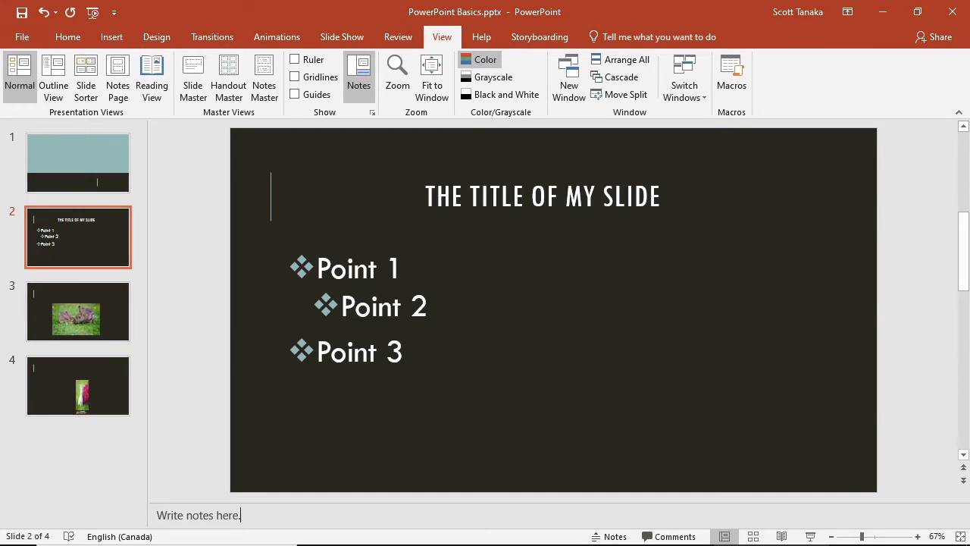
click(53, 76)
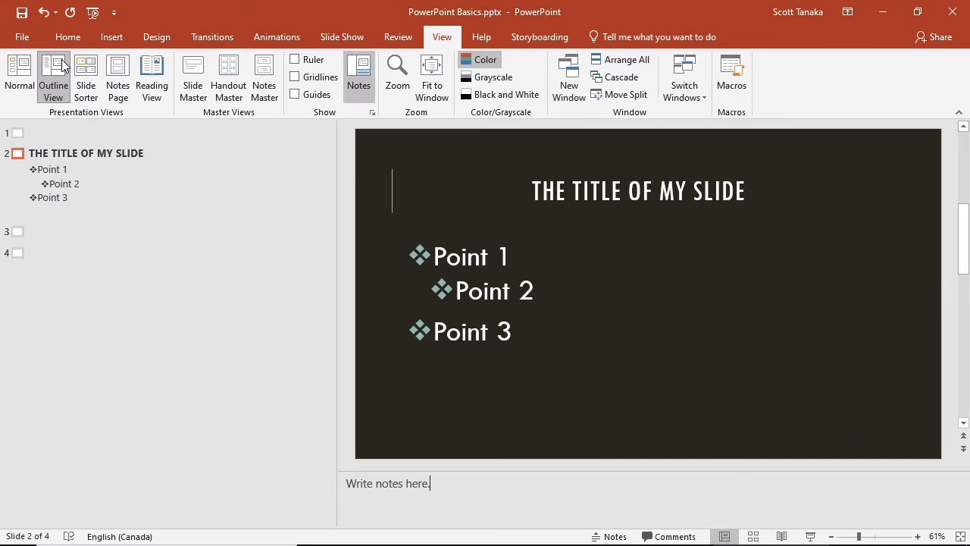
Show all four slides as thumbnails in Slide Sorter view
click(85, 76)
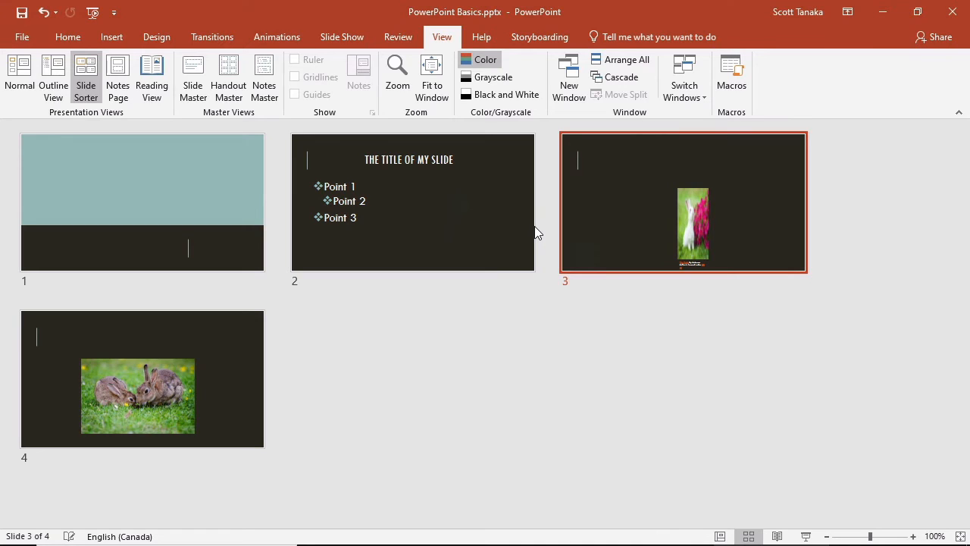
mouse_move(118, 73)
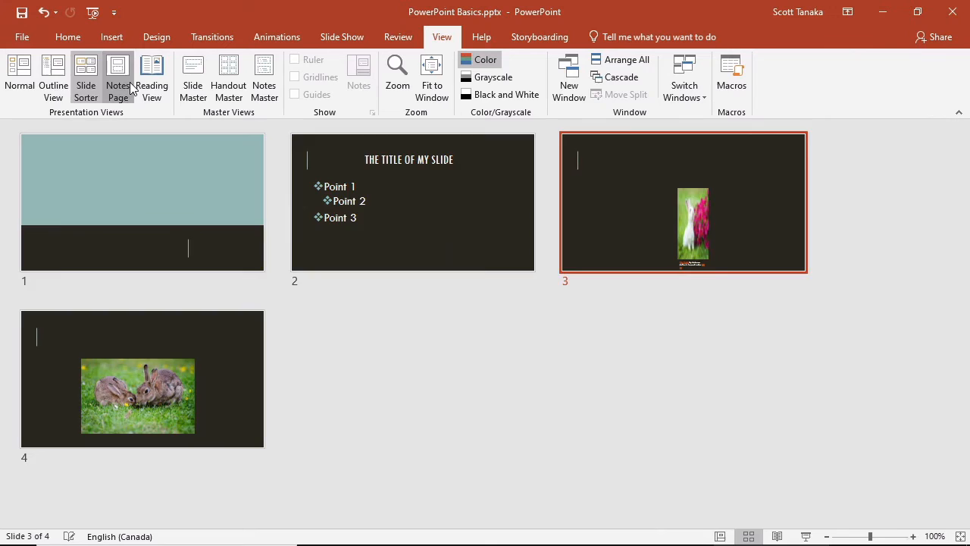
View slide 2 as a notes page showing its note beneath the slide image
click(118, 72)
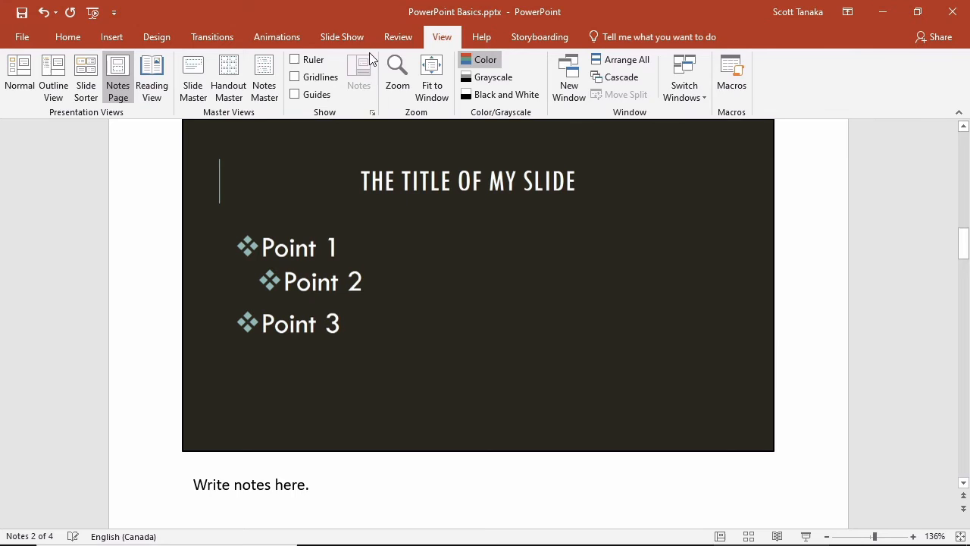
click(343, 36)
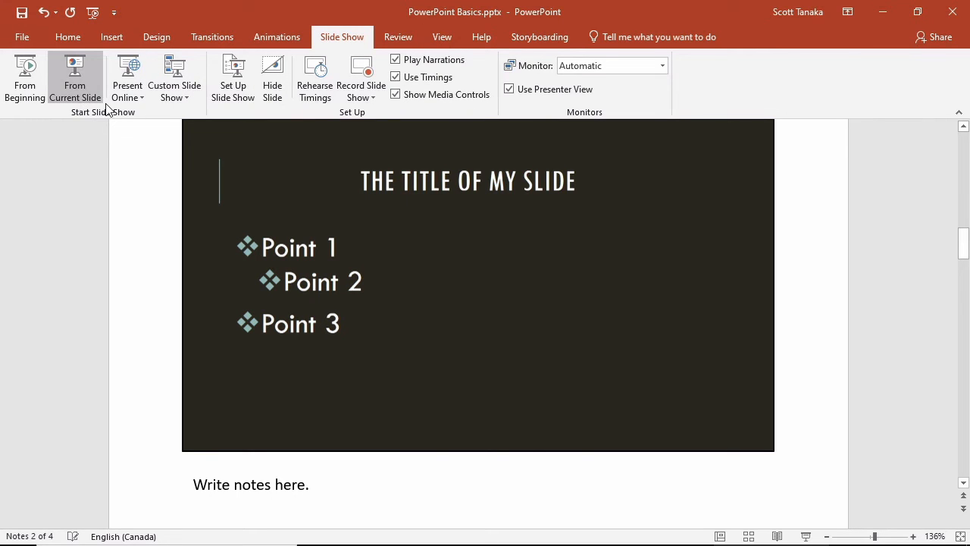
mouse_move(24, 76)
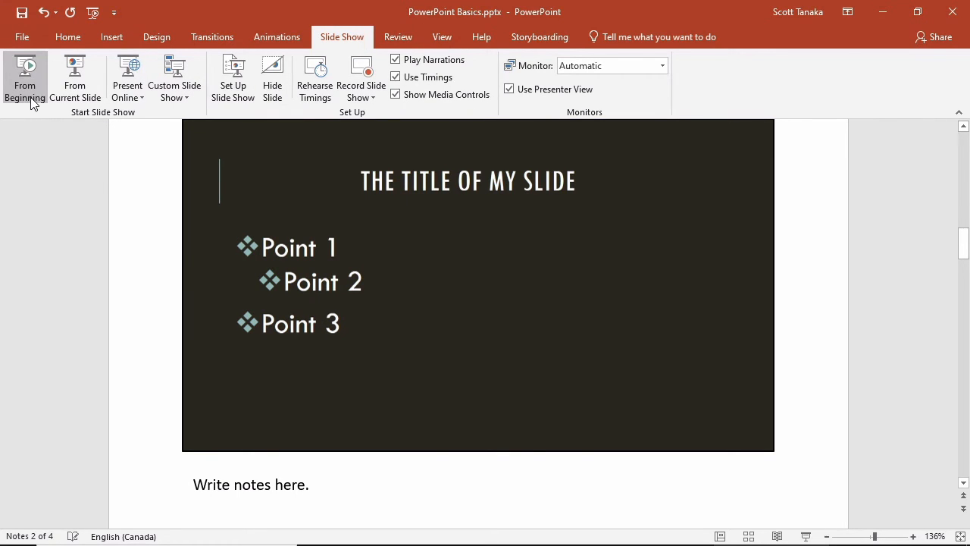
Play the slideshow from the first slide through to slide four
click(24, 83)
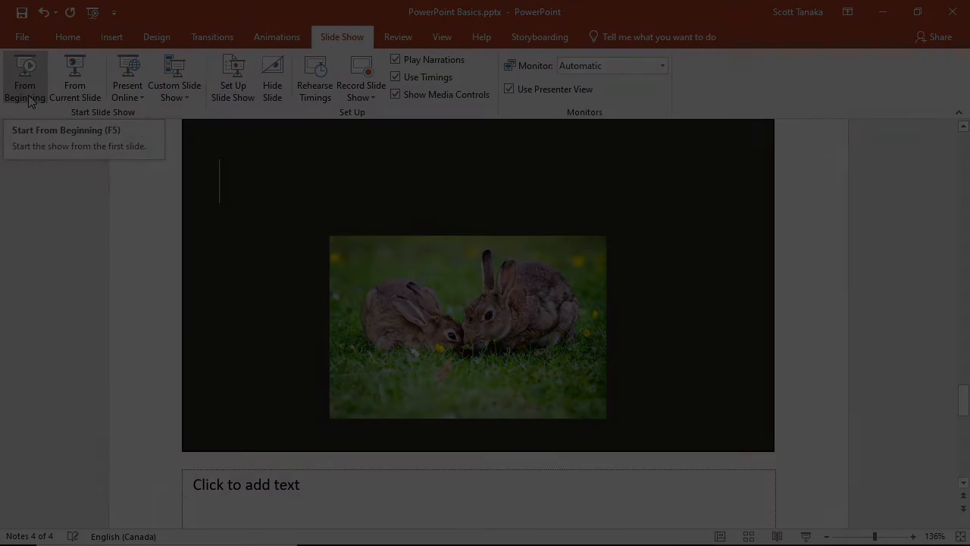
Return to the View tab to get back to normal editing on slide 2
click(442, 36)
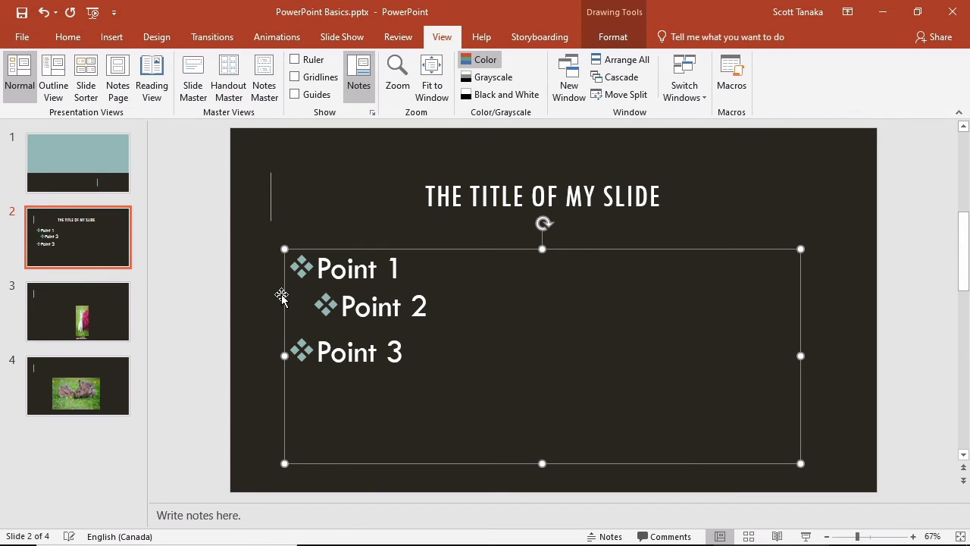
Give slide 2's bullet points an Appear entrance animation and browse the full effects gallery
click(276, 36)
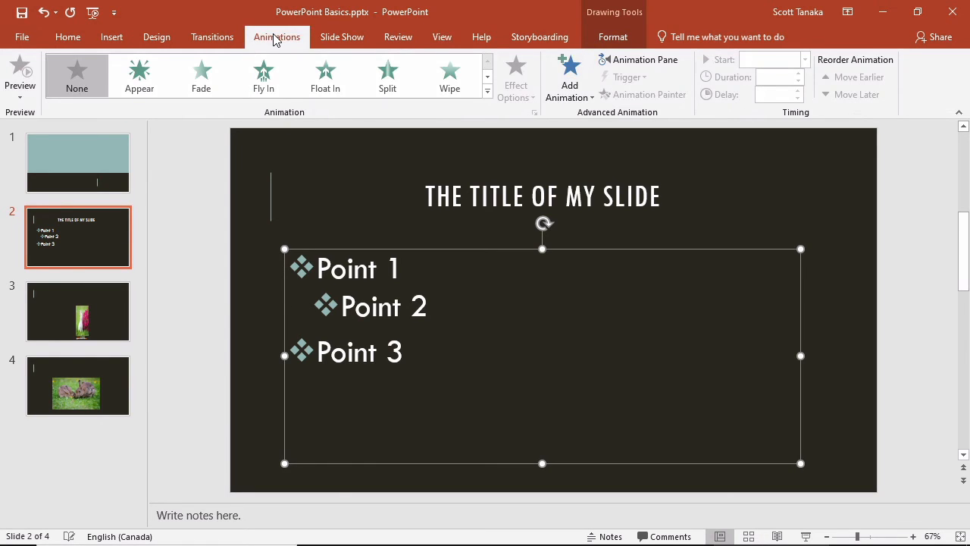
mouse_move(139, 73)
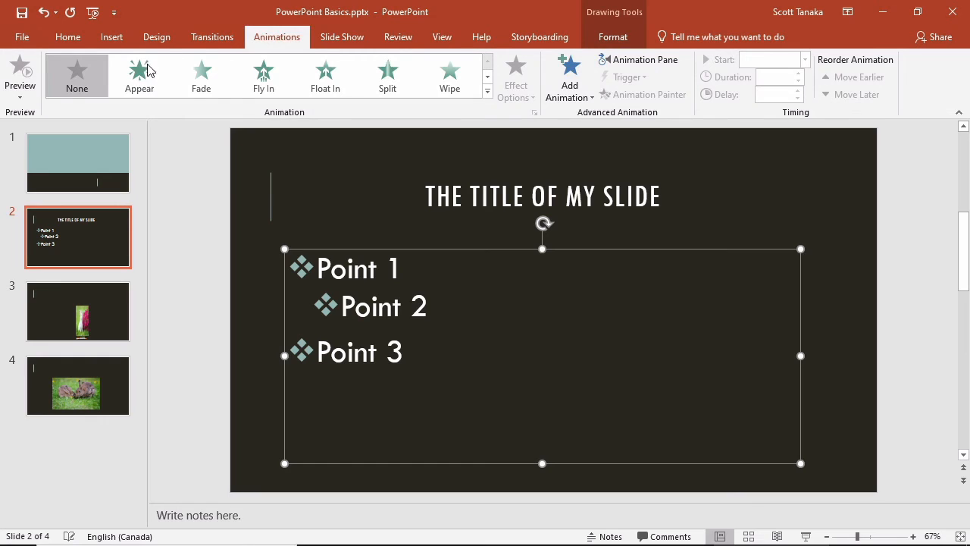
click(139, 76)
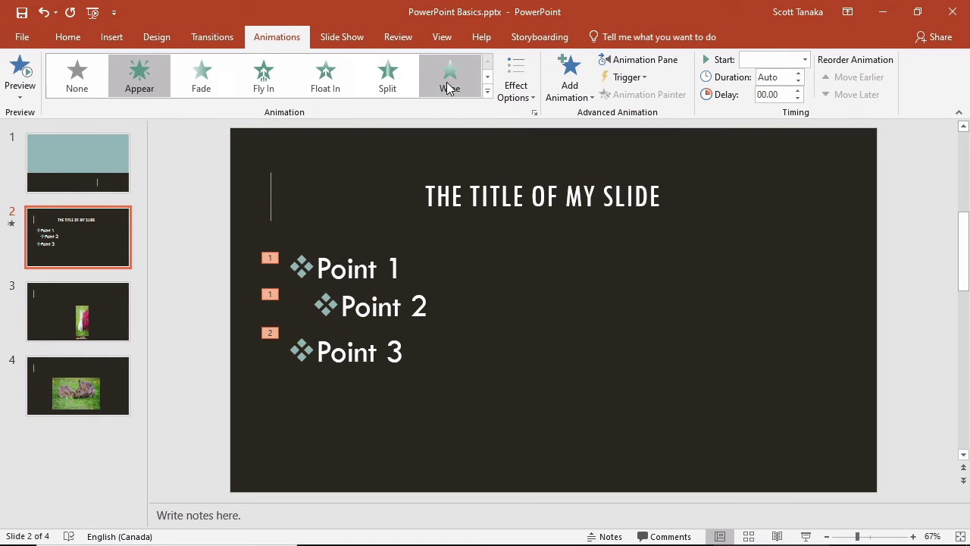
mouse_move(488, 91)
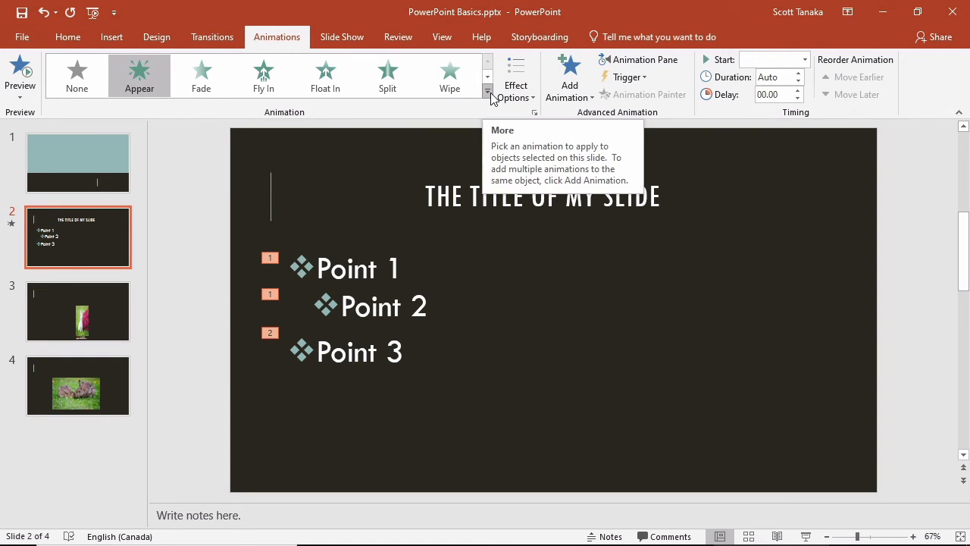
click(489, 89)
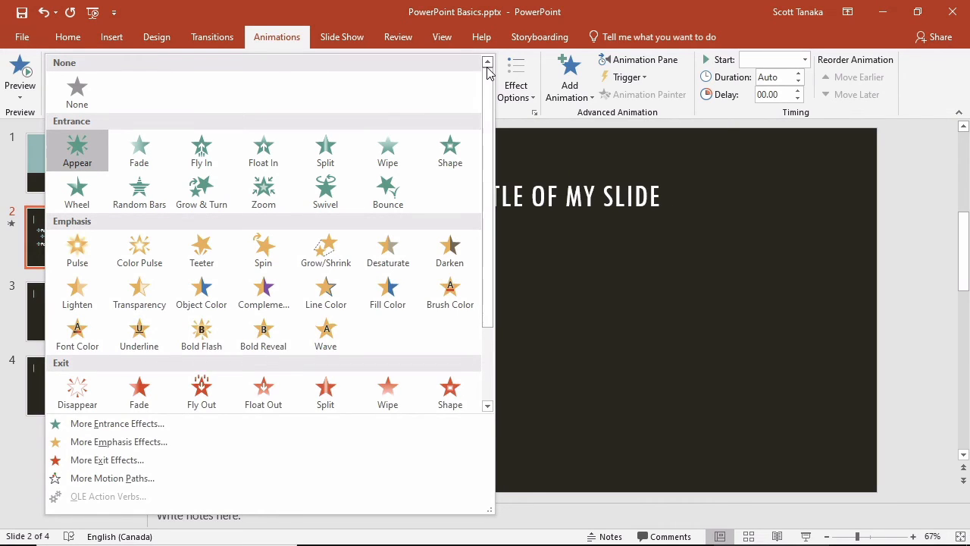
mouse_move(946, 188)
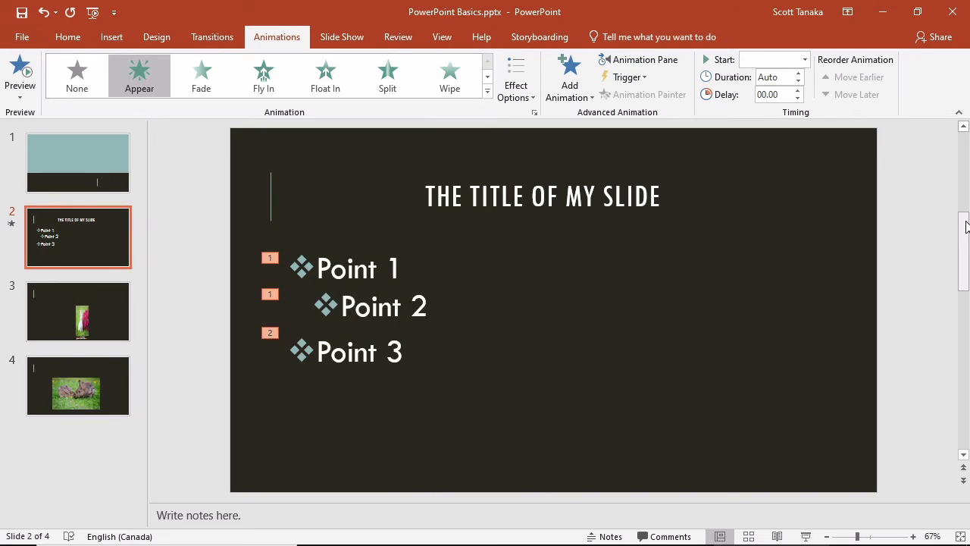
mouse_move(806, 537)
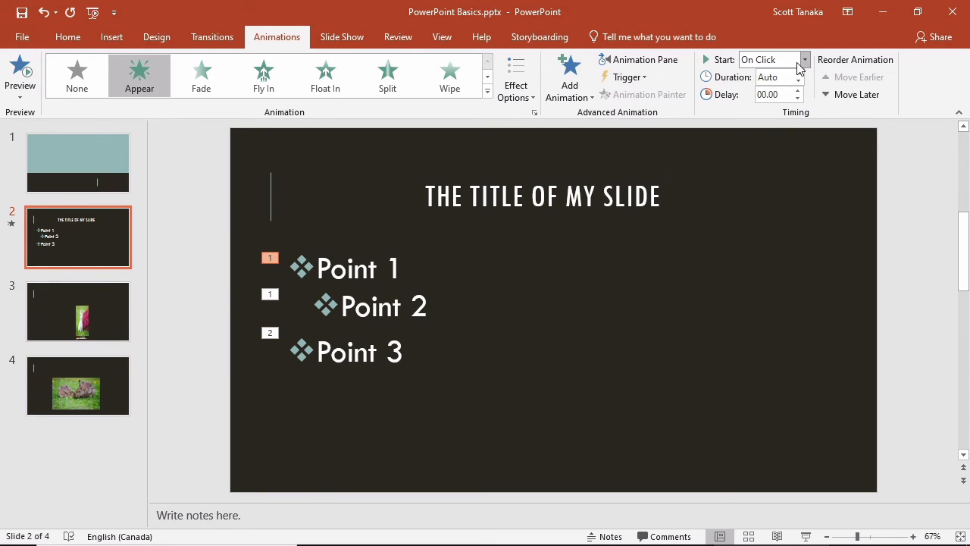
Set the Point 1 animation to start With Previous instead of on click
click(773, 59)
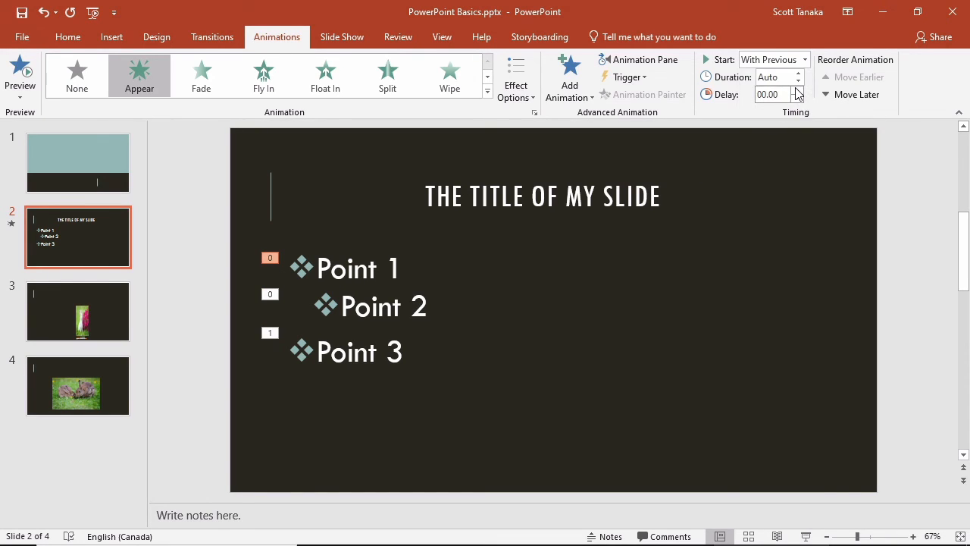
mouse_move(767, 94)
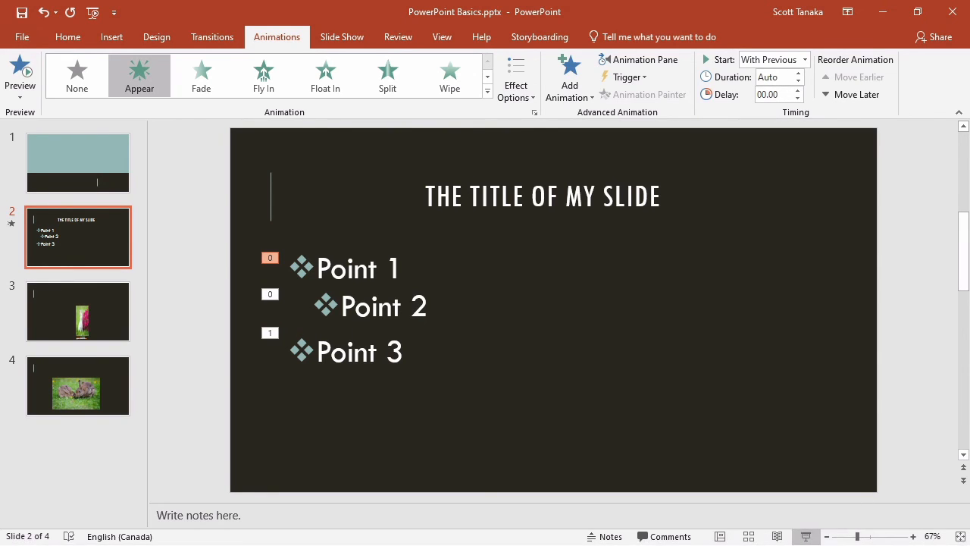
click(487, 94)
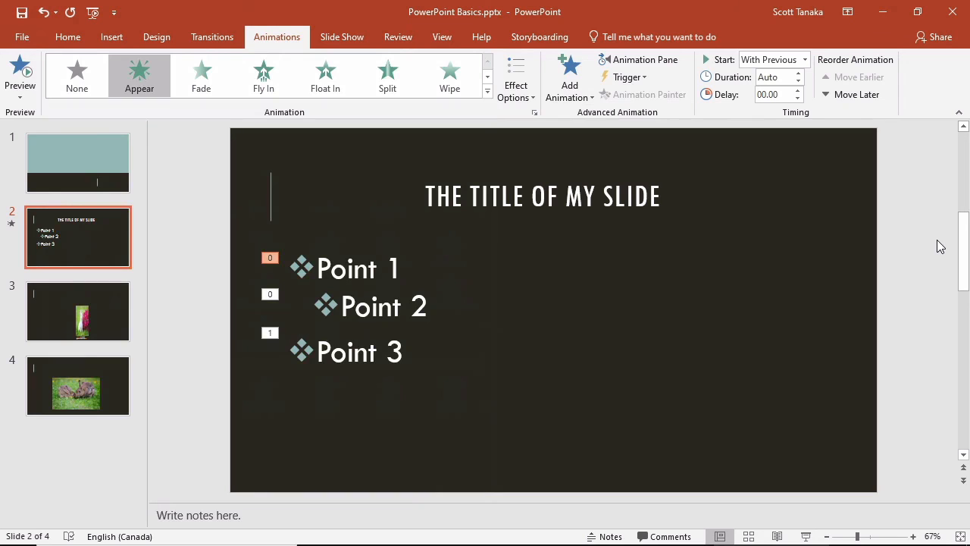
mouse_move(834, 147)
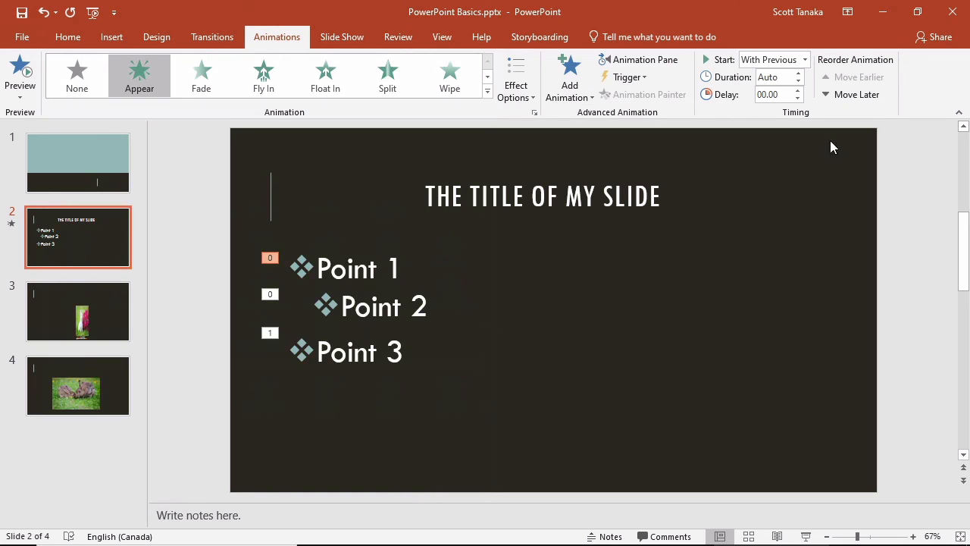
Select all four slides and show every available slide transition
click(212, 36)
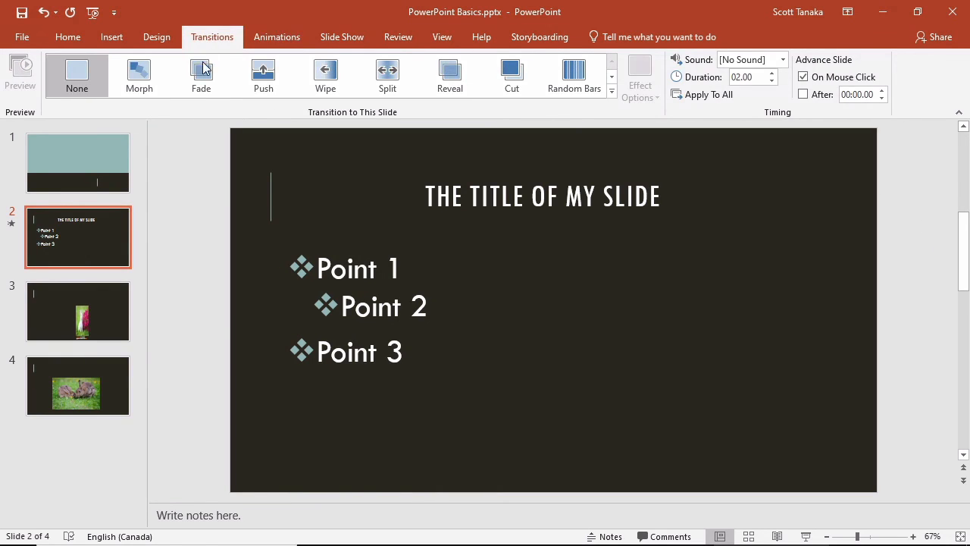
click(78, 162)
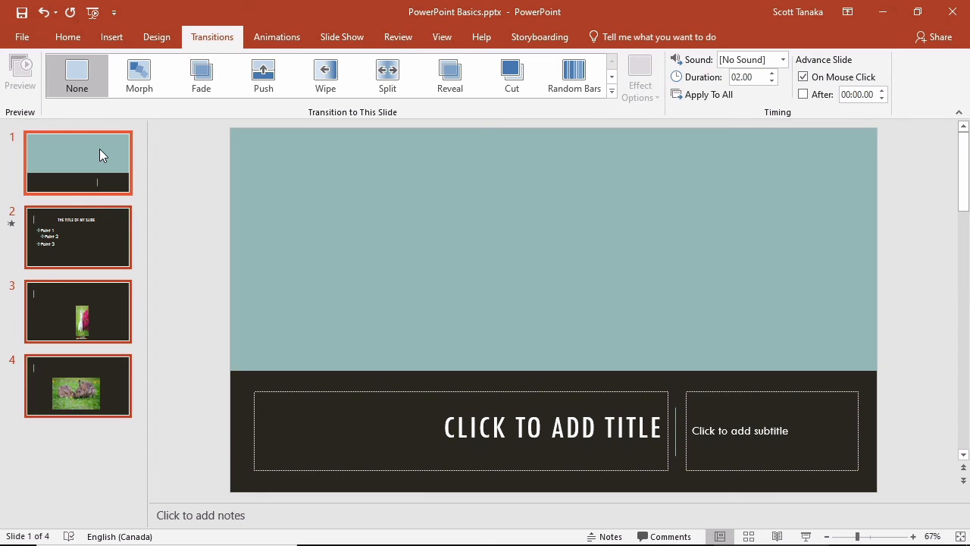
mouse_move(619, 113)
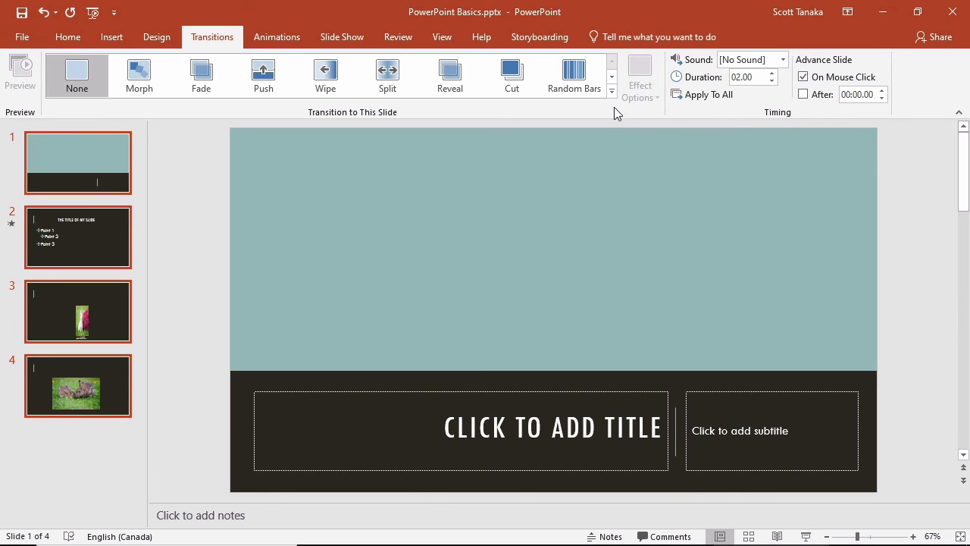
click(613, 91)
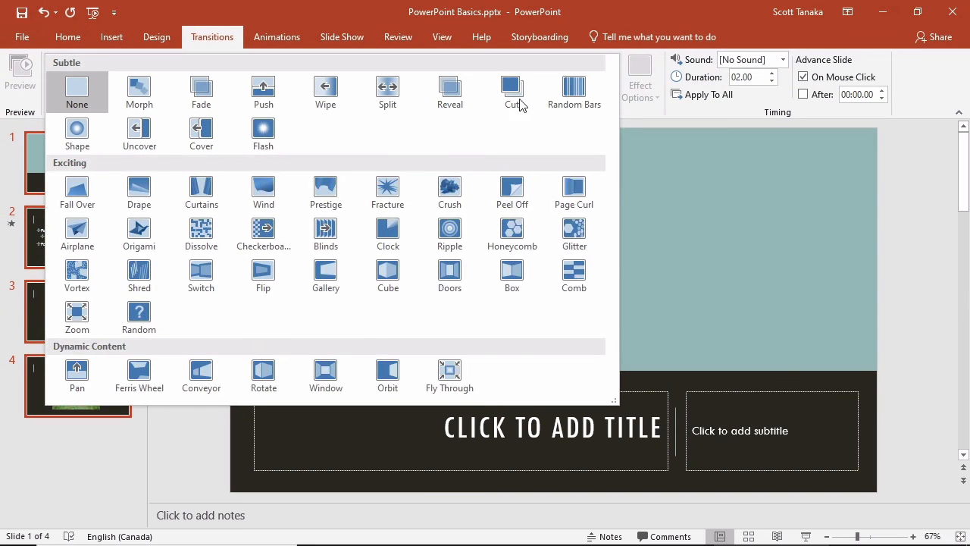
Apply the Push transition to all four slides and play the slideshow
click(264, 76)
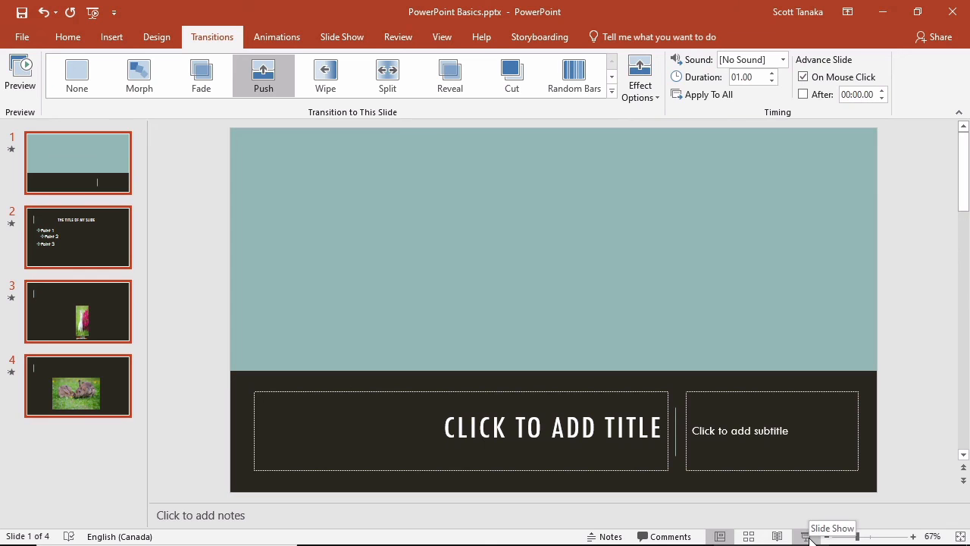
click(807, 537)
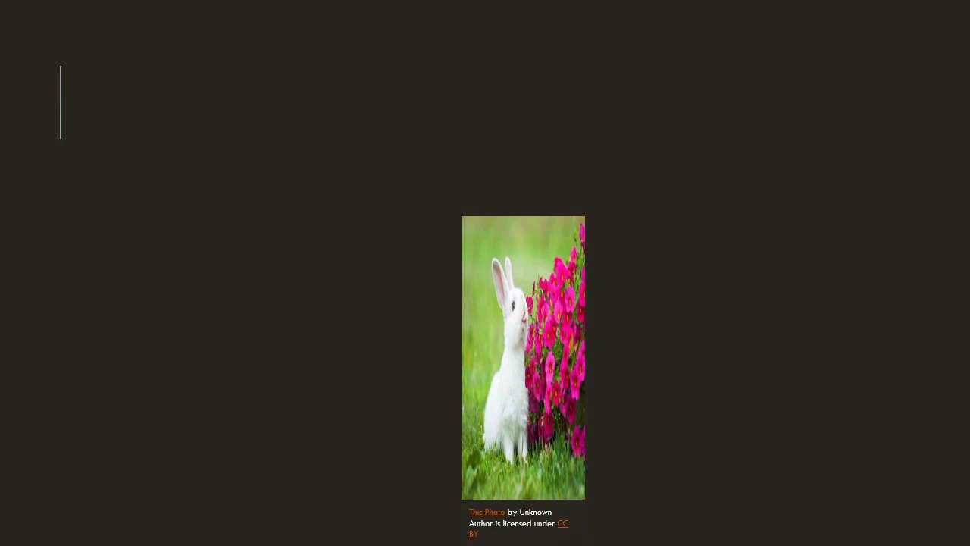